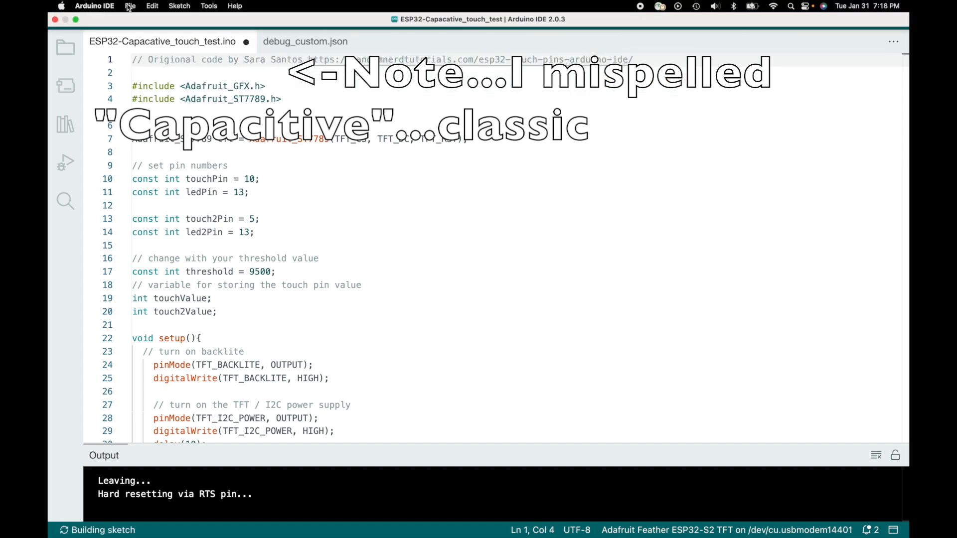
# Save ESP32-Capacative_touch_test.ino from the File menu
pyautogui.click(131, 6)
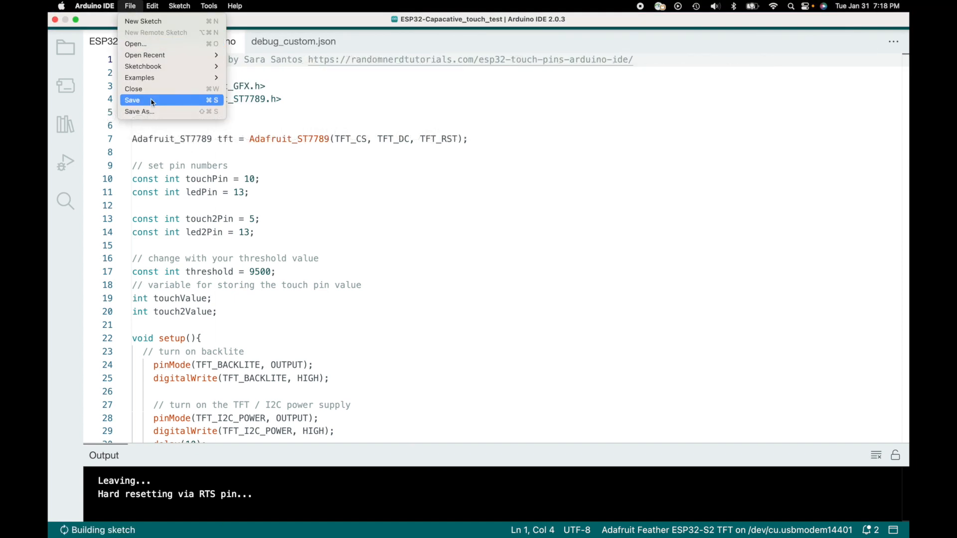
pyautogui.click(132, 101)
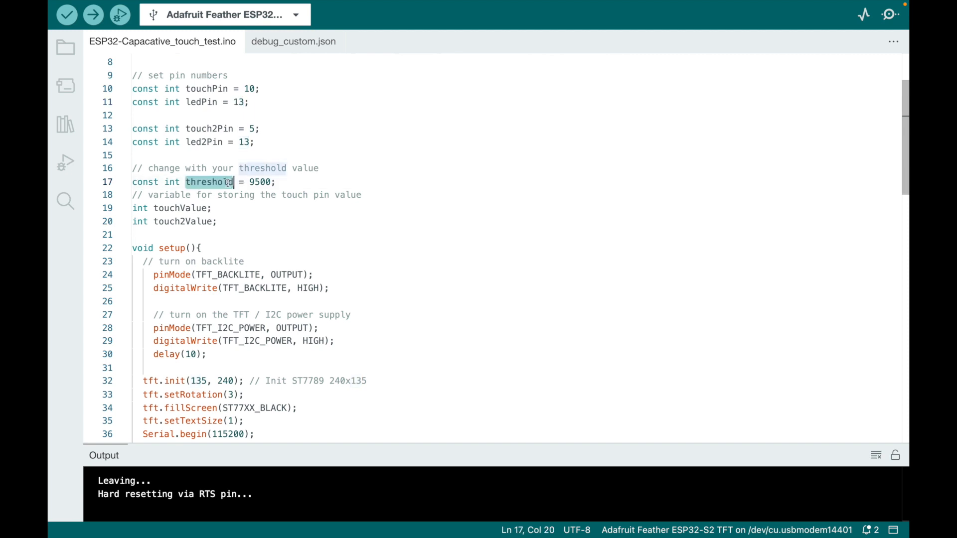
pyautogui.moveTo(375, 182)
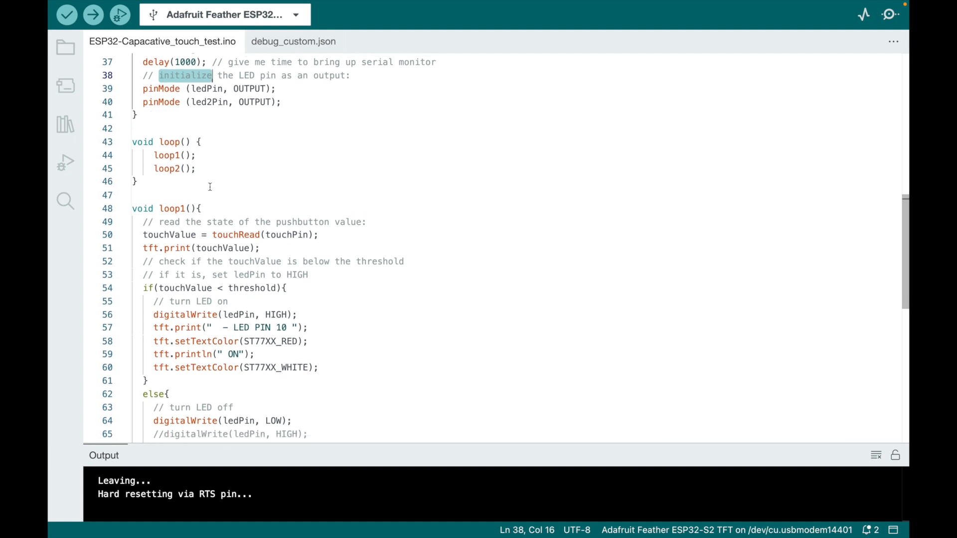
pyautogui.scroll(-3)
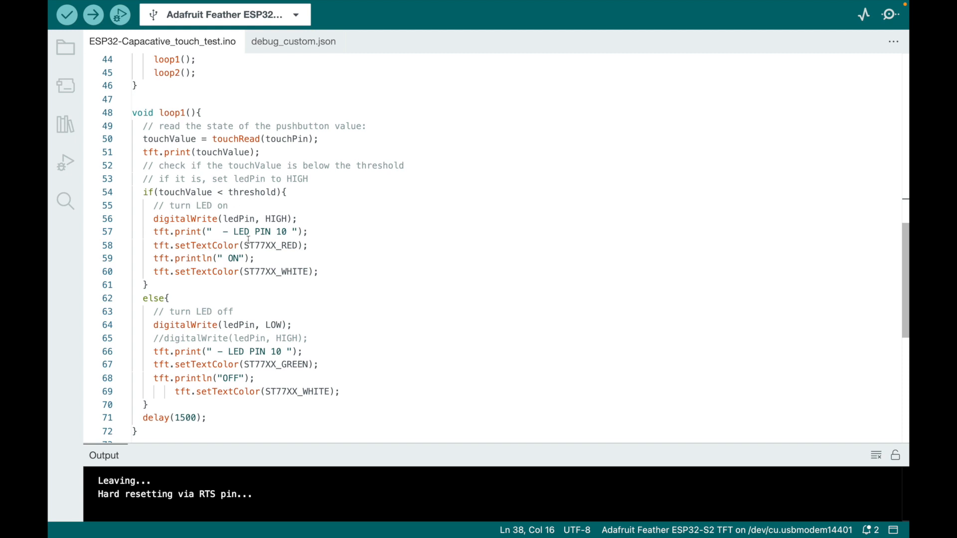
pyautogui.moveTo(207, 192)
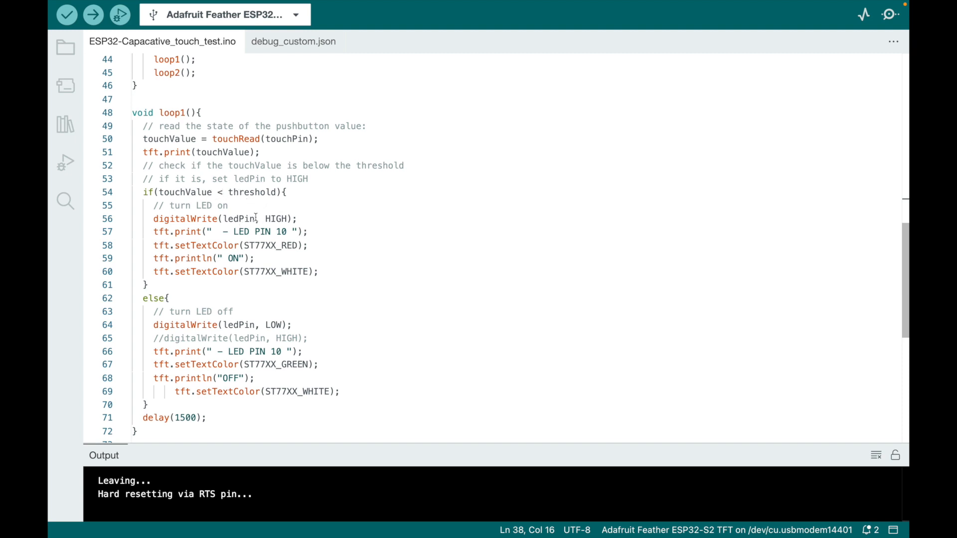
pyautogui.doubleClick(276, 218)
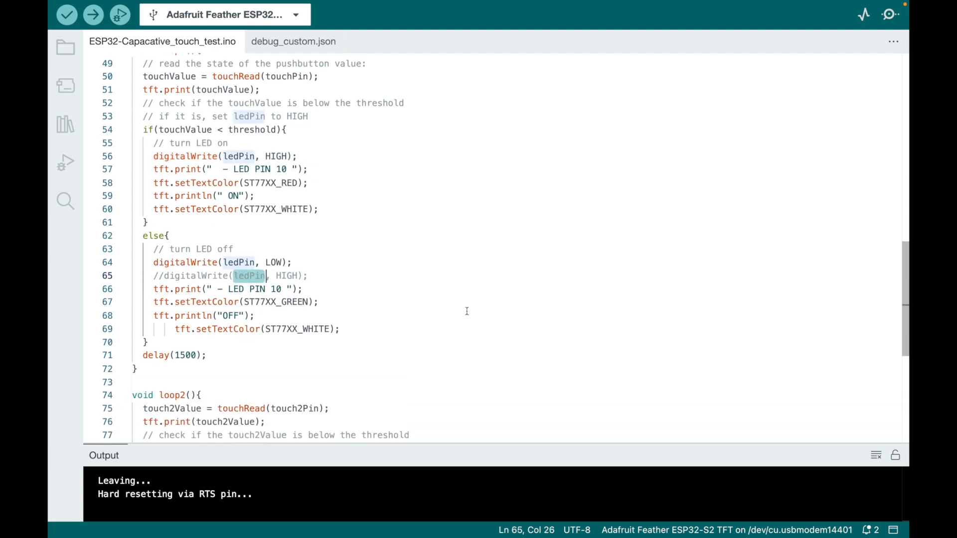
pyautogui.scroll(-3)
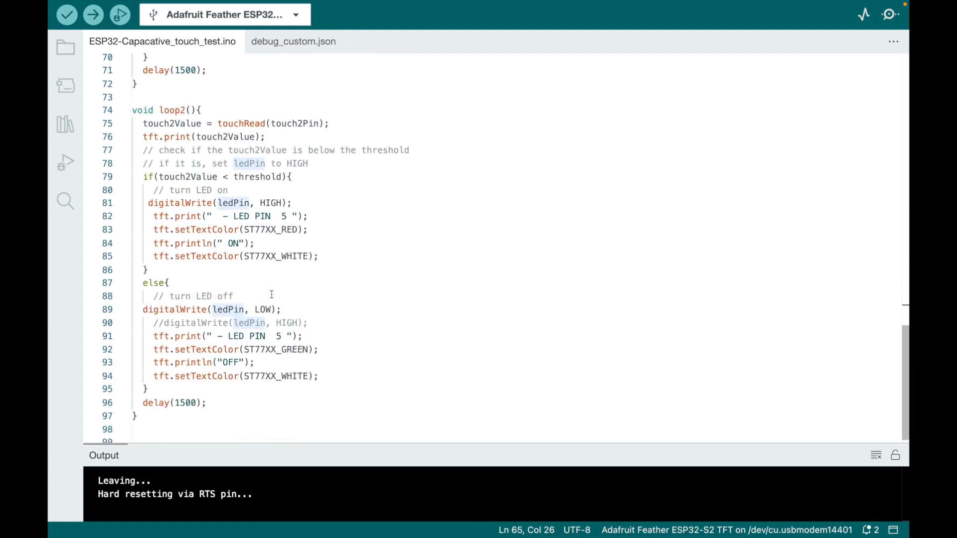
pyautogui.scroll(-3)
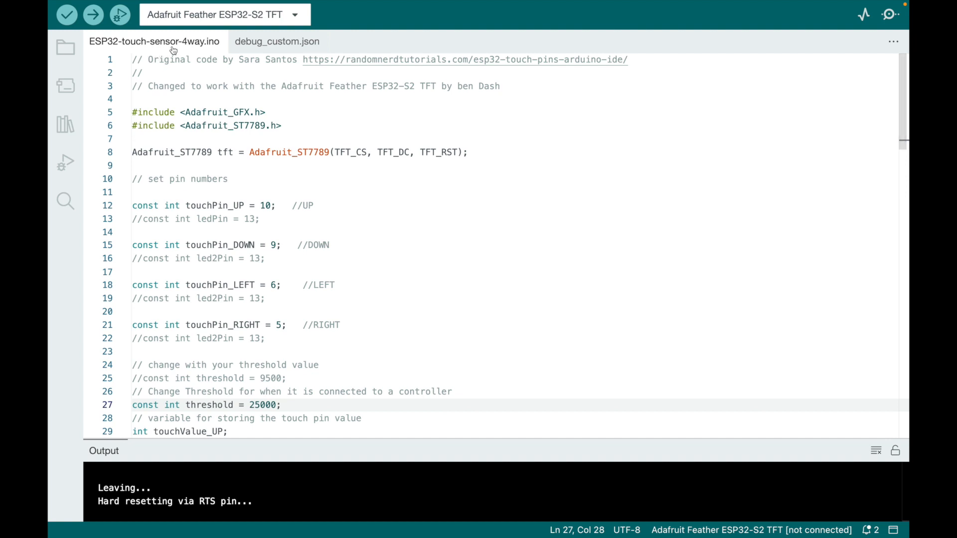
pyautogui.moveTo(394, 213)
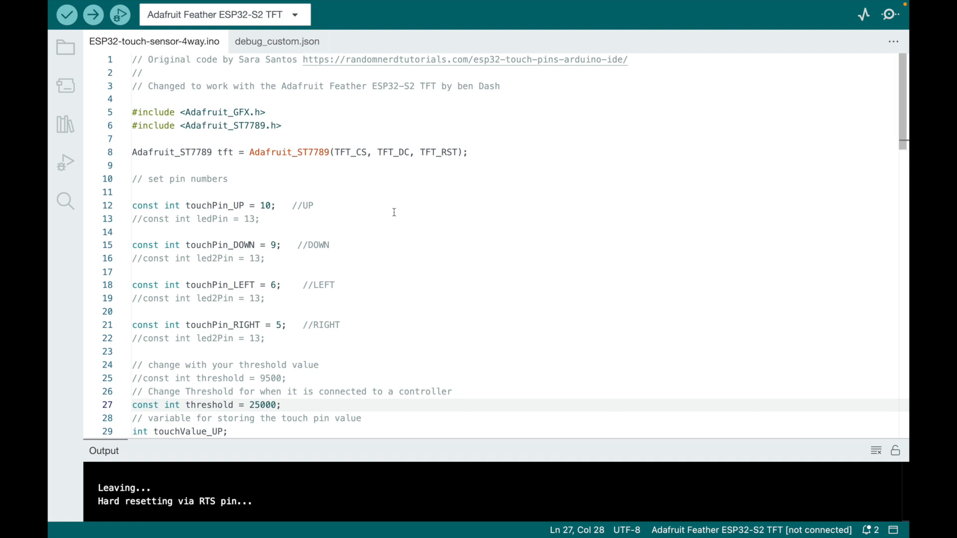
pyautogui.moveTo(228, 125)
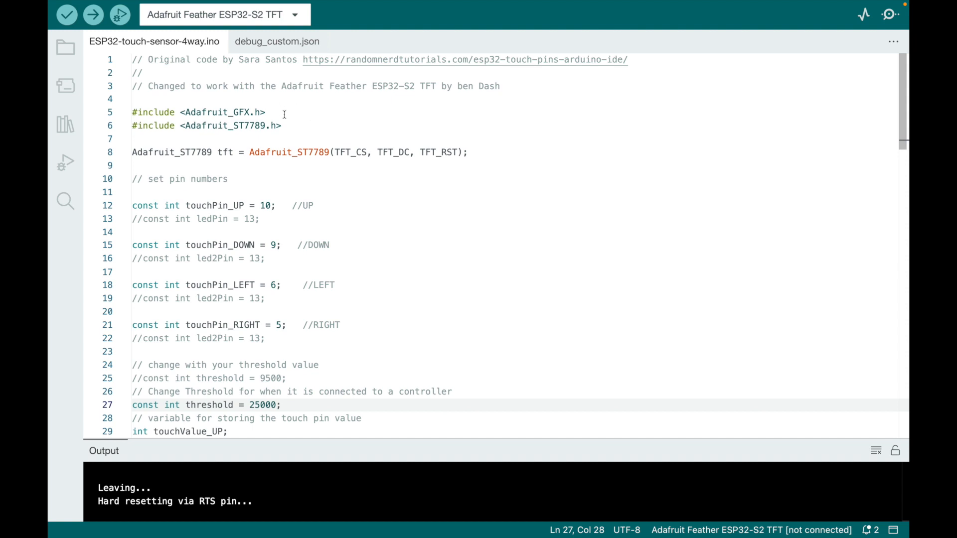
pyautogui.moveTo(418, 123)
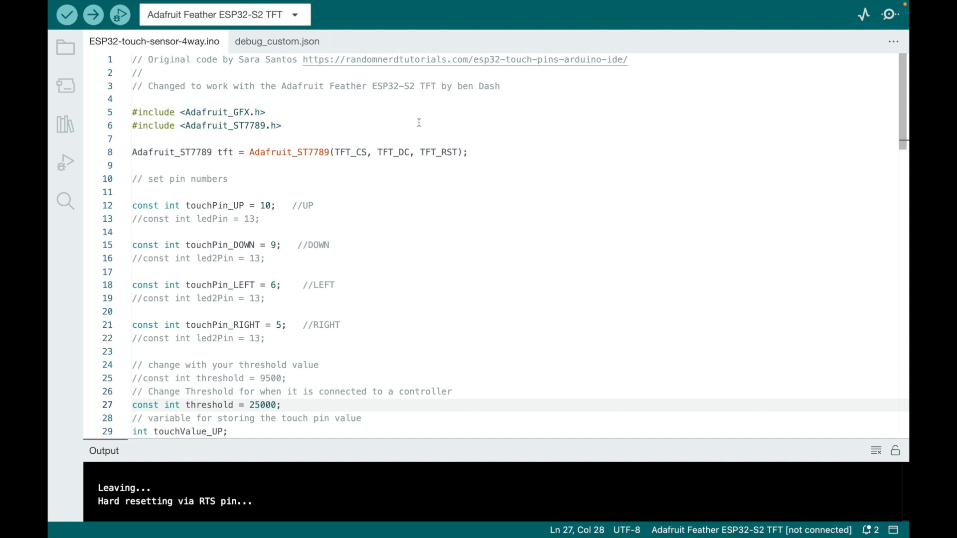
pyautogui.moveTo(279, 205)
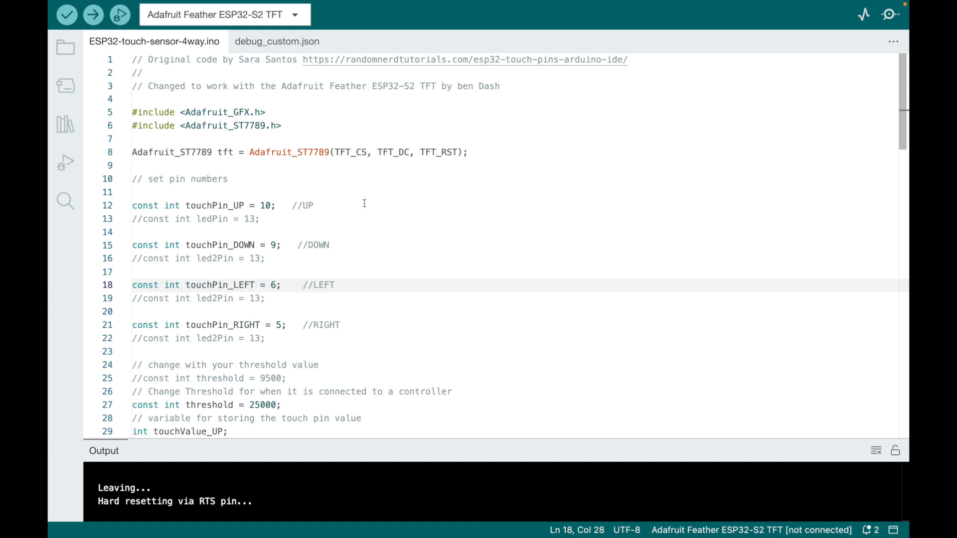
pyautogui.click(350, 205)
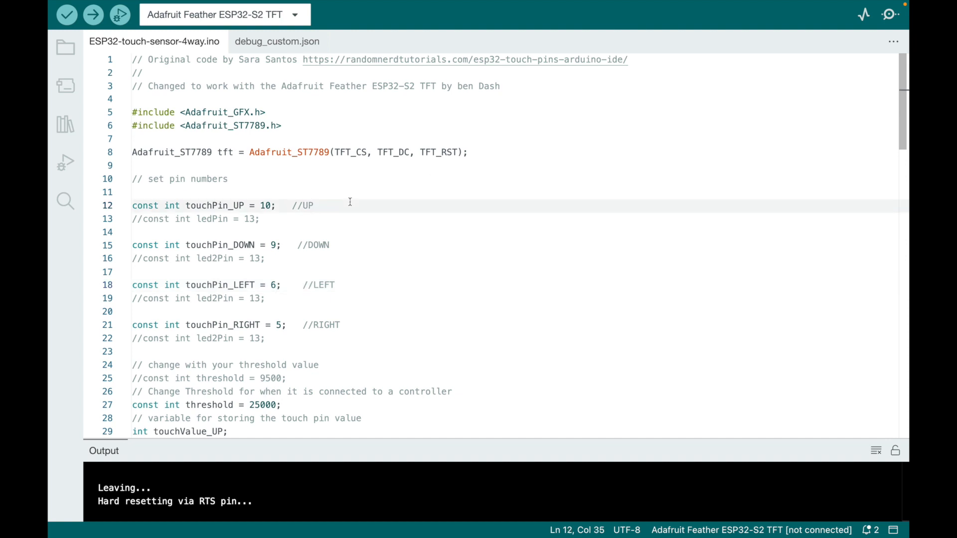
pyautogui.scroll(-3)
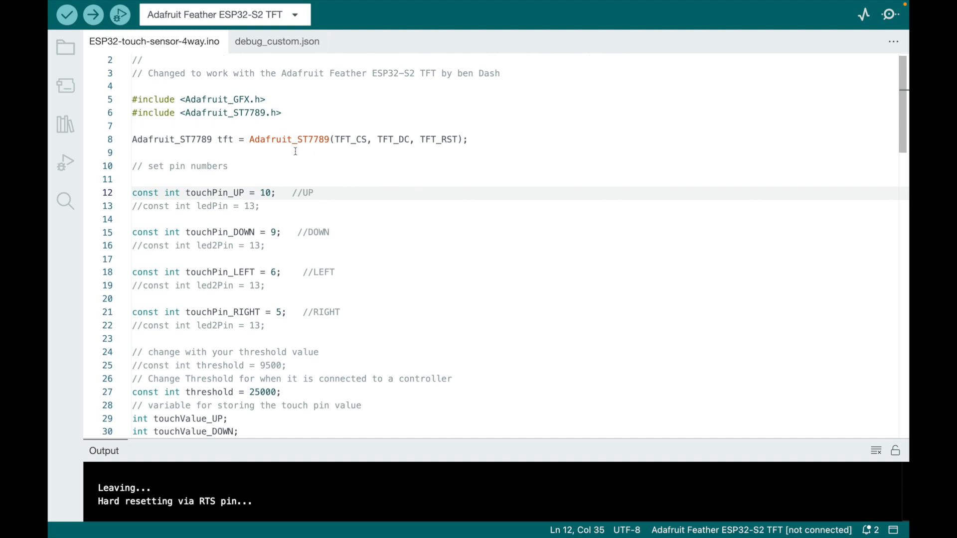
pyautogui.scroll(-3)
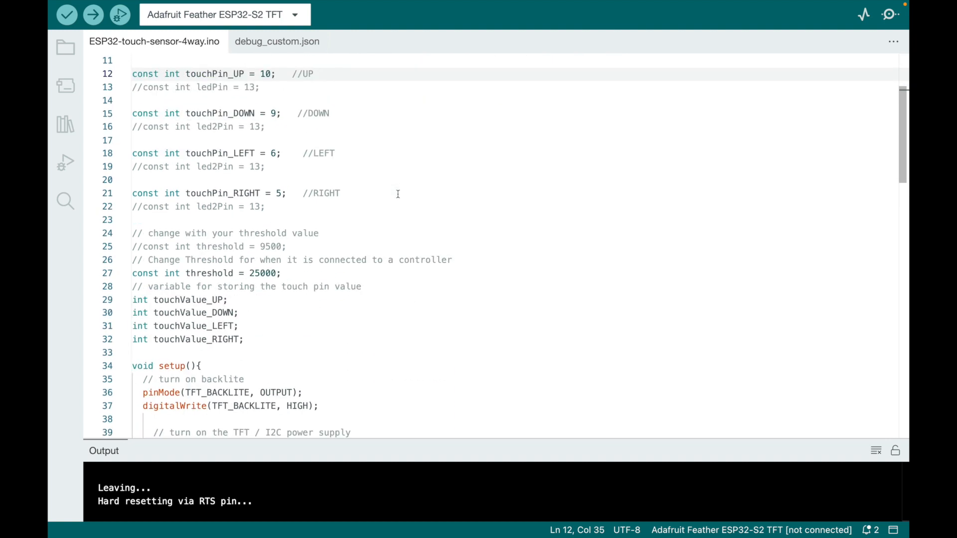
pyautogui.scroll(-3)
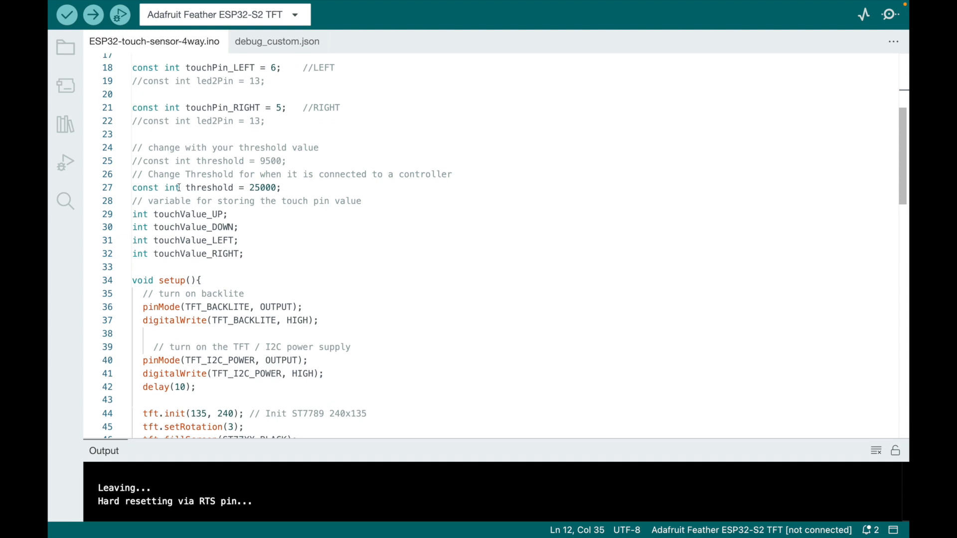
pyautogui.click(138, 188)
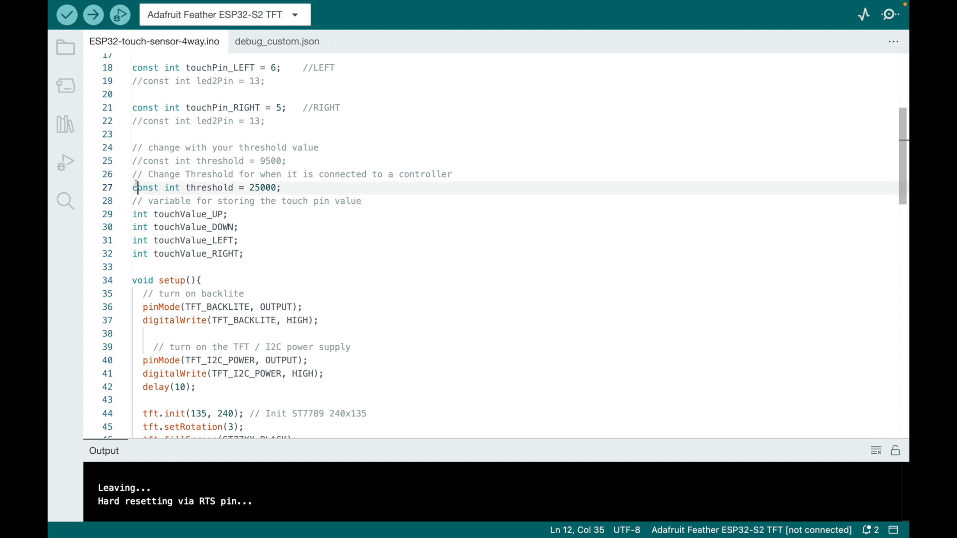
pyautogui.click(154, 160)
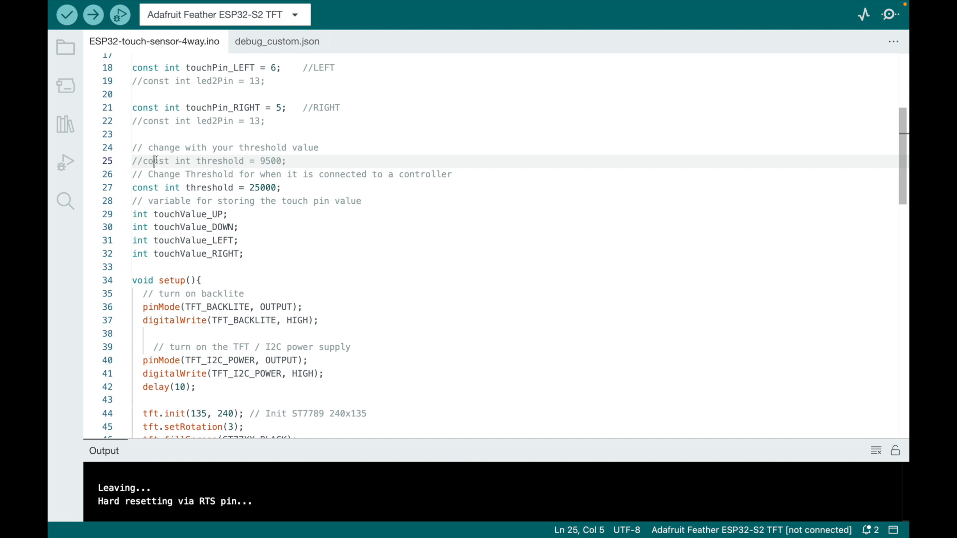
pyautogui.moveTo(150, 160); pyautogui.dragTo(287, 161)
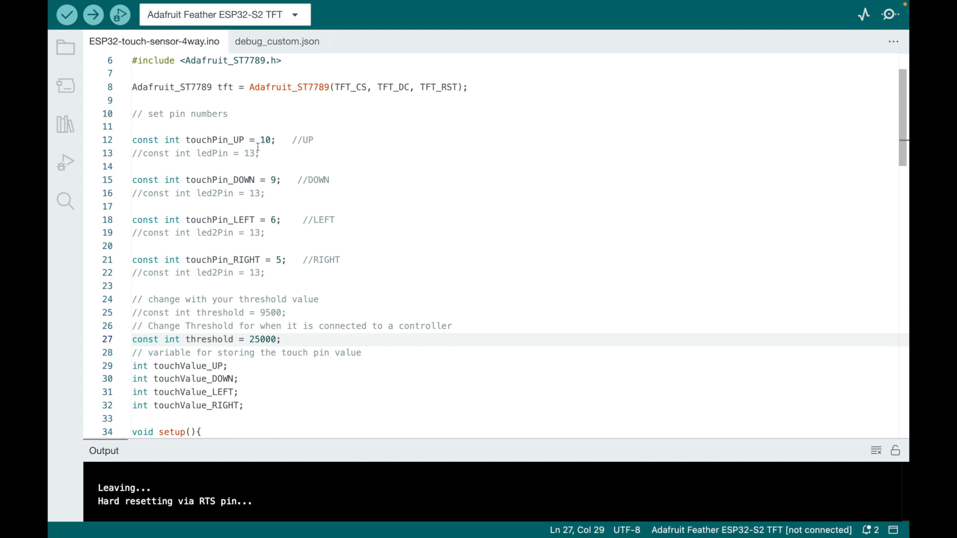
pyautogui.scroll(-3)
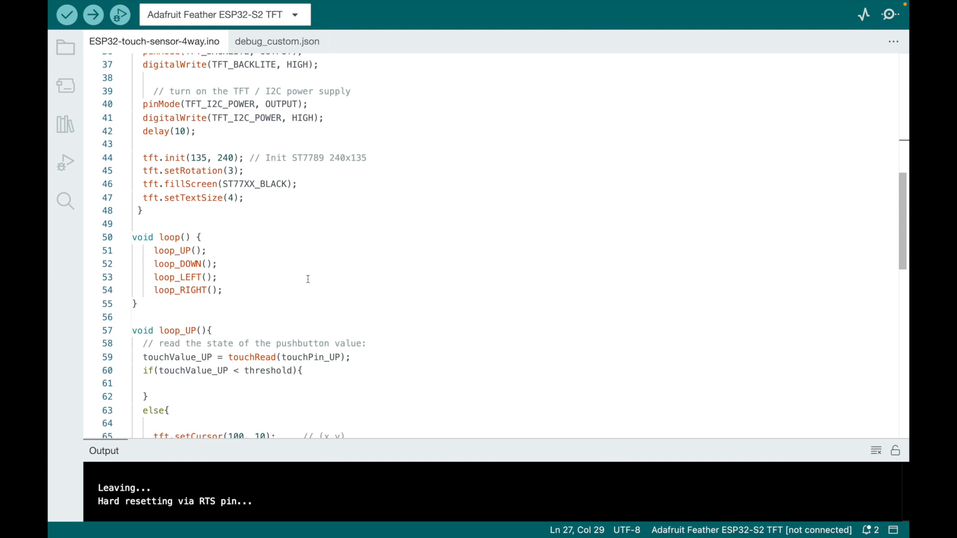
pyautogui.scroll(-3)
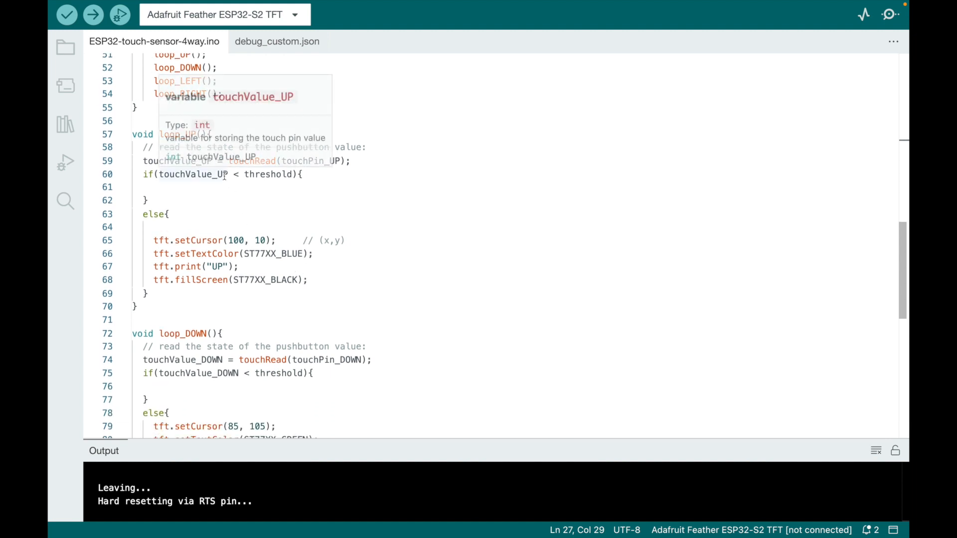
pyautogui.moveTo(383, 166)
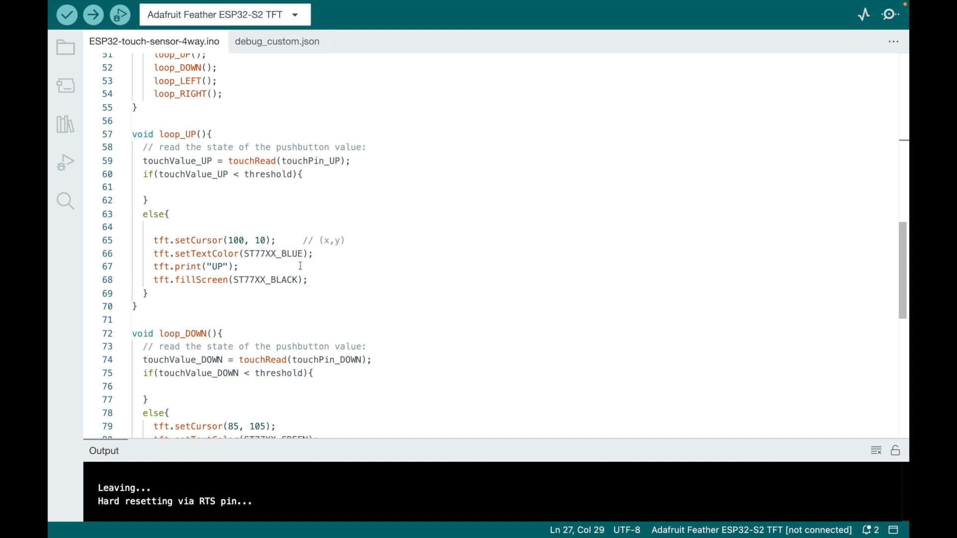
pyautogui.moveTo(219, 267)
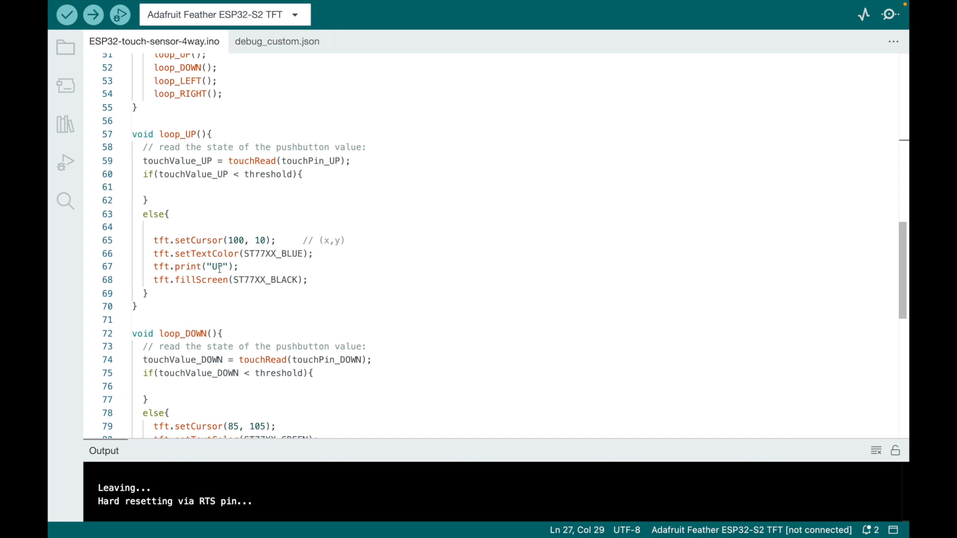
pyautogui.moveTo(389, 244)
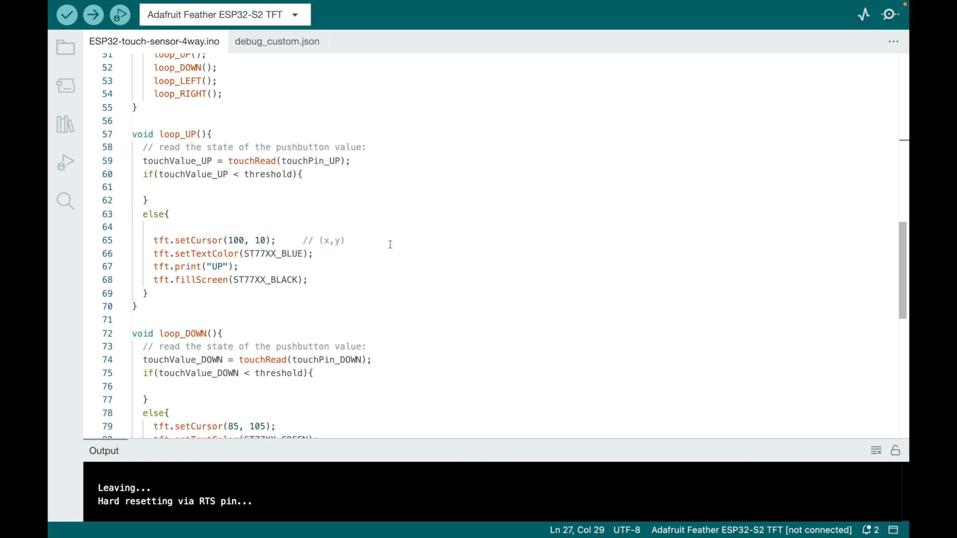
pyautogui.scroll(-3)
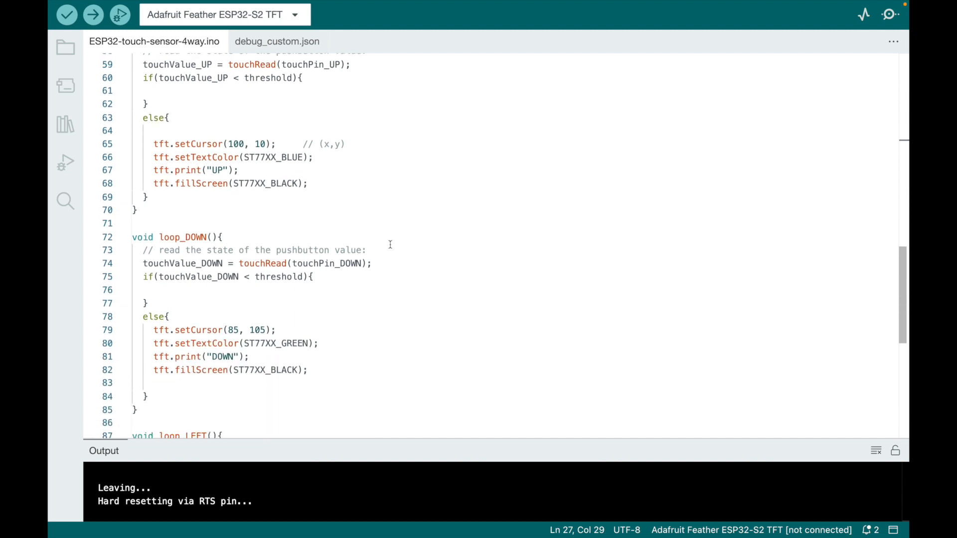
pyautogui.scroll(-3)
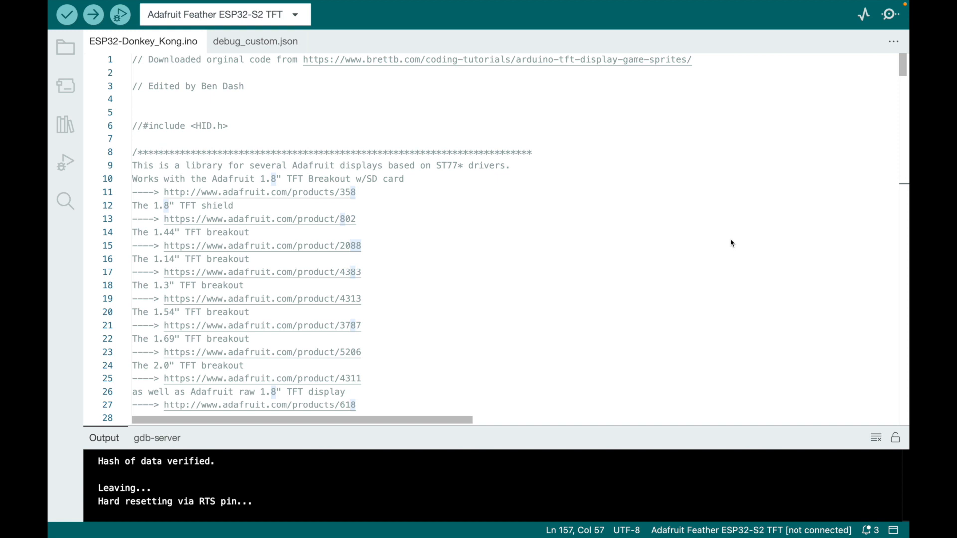
pyautogui.moveTo(451, 144)
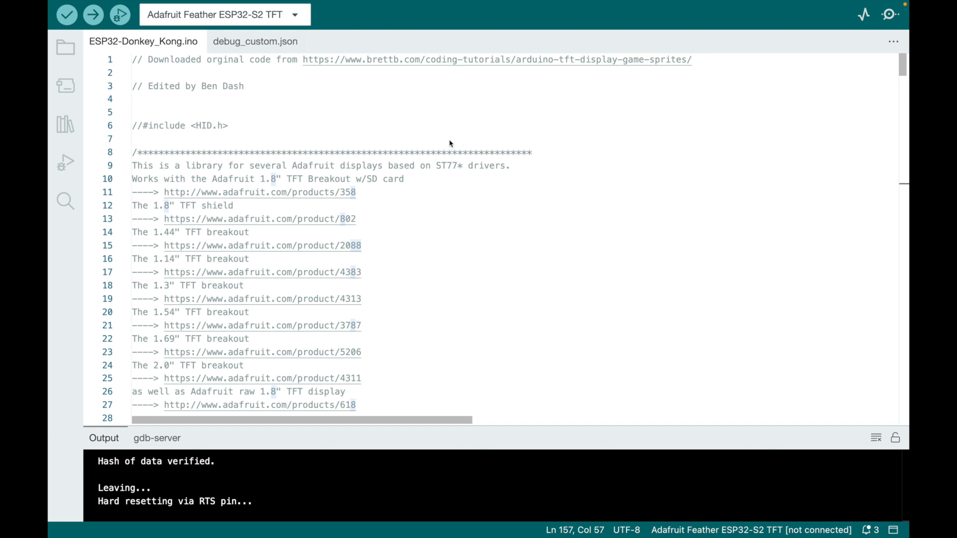
pyautogui.moveTo(402, 78)
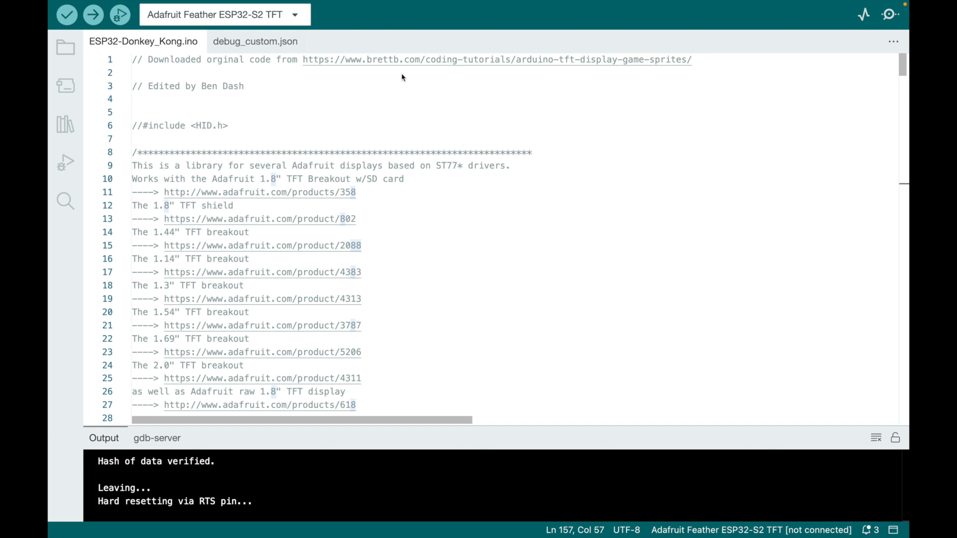
pyautogui.moveTo(485, 69)
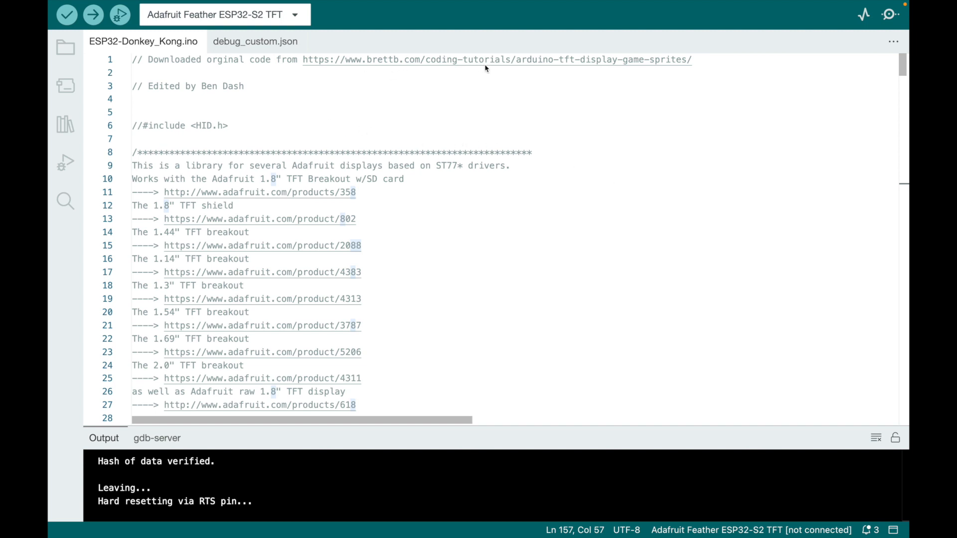
pyautogui.moveTo(591, 78)
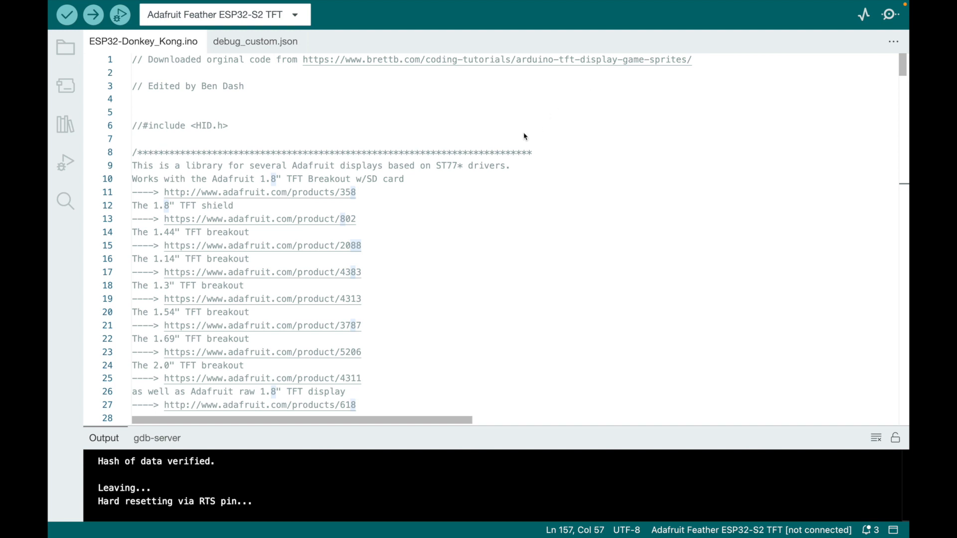
pyautogui.moveTo(498, 136)
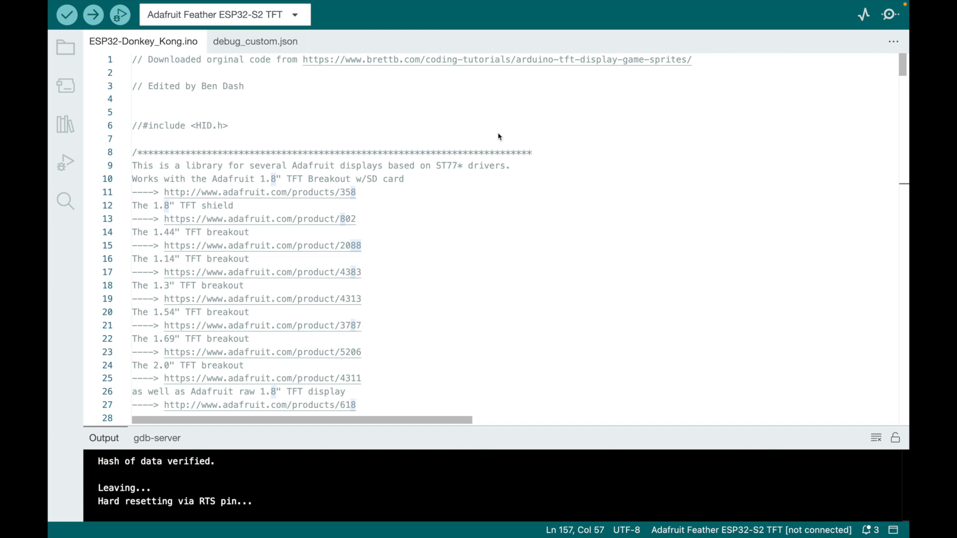
pyautogui.scroll(-3)
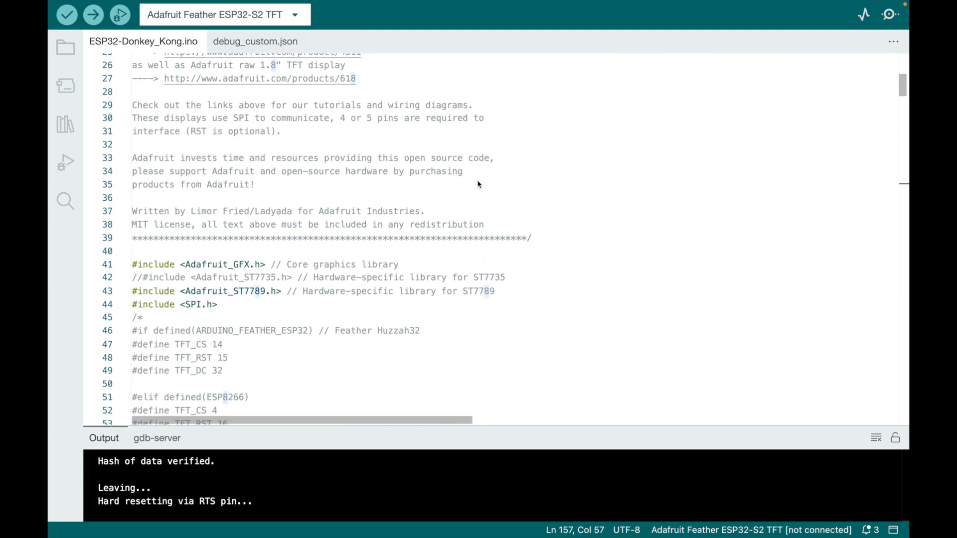
pyautogui.scroll(-3)
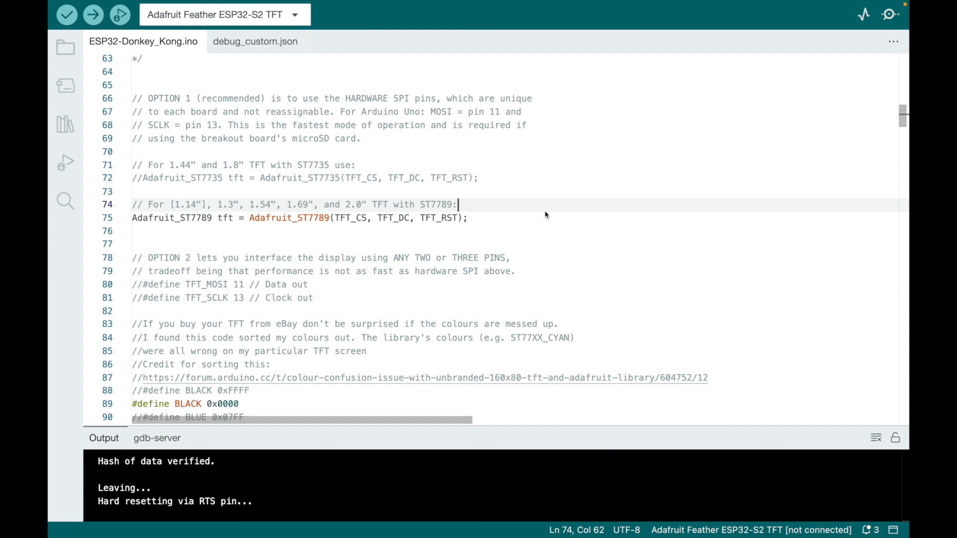
pyautogui.scroll(-3)
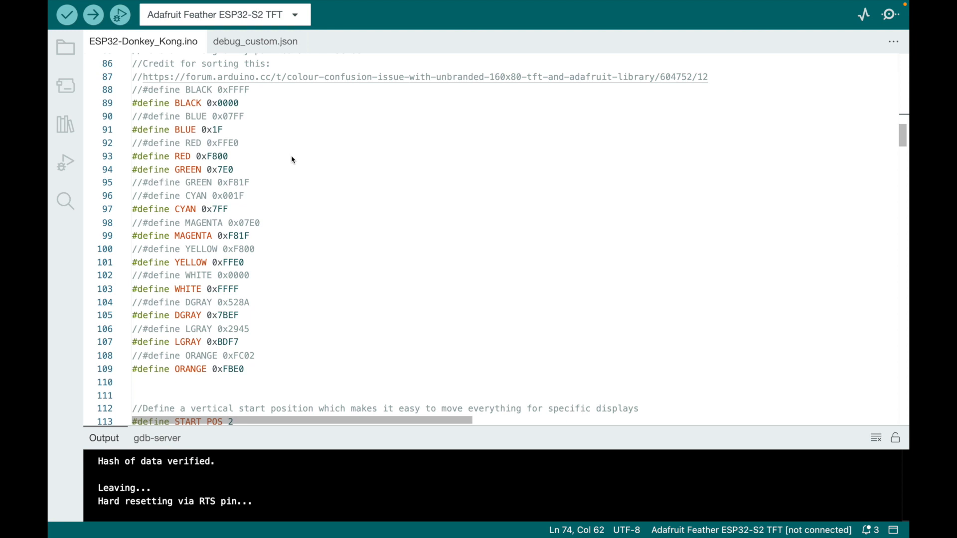
pyautogui.moveTo(269, 169)
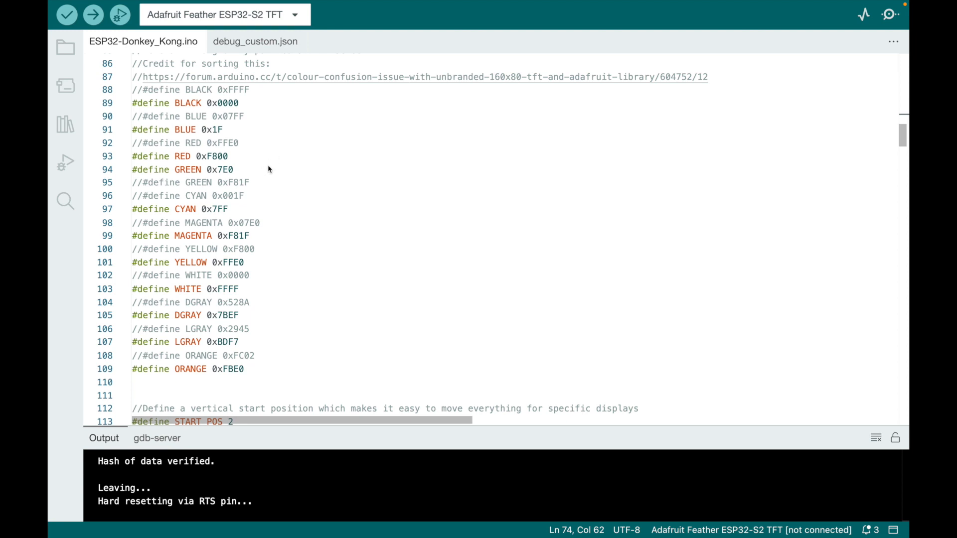
pyautogui.scroll(-3)
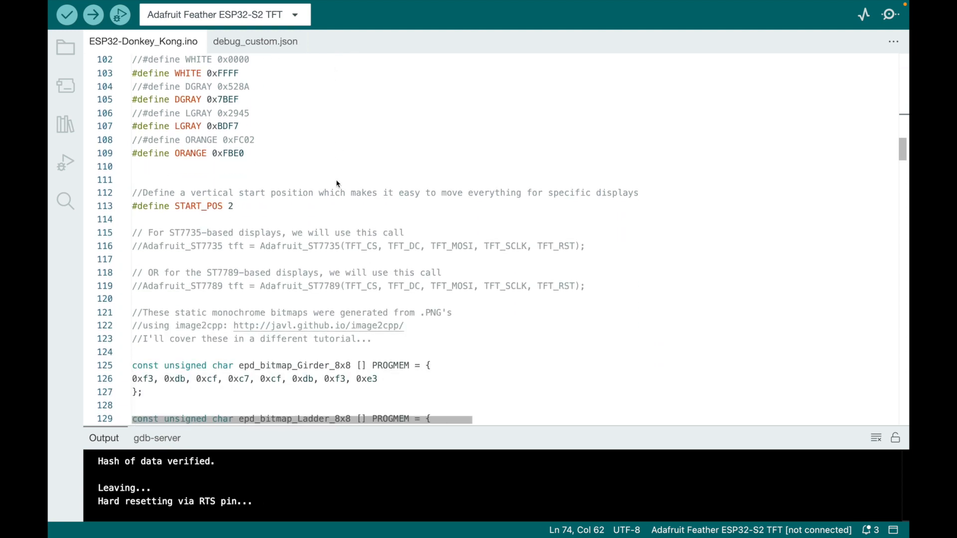
pyautogui.scroll(-3)
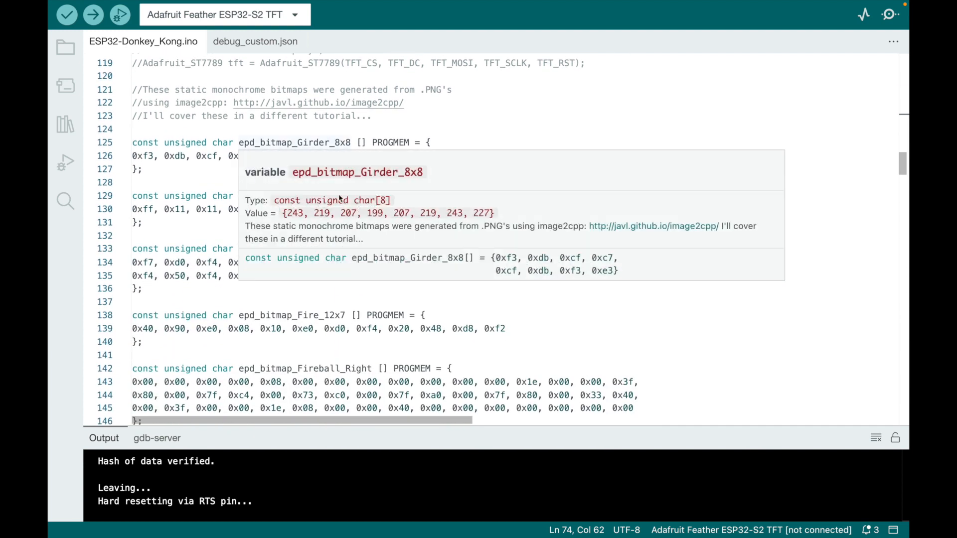
pyautogui.moveTo(535, 136)
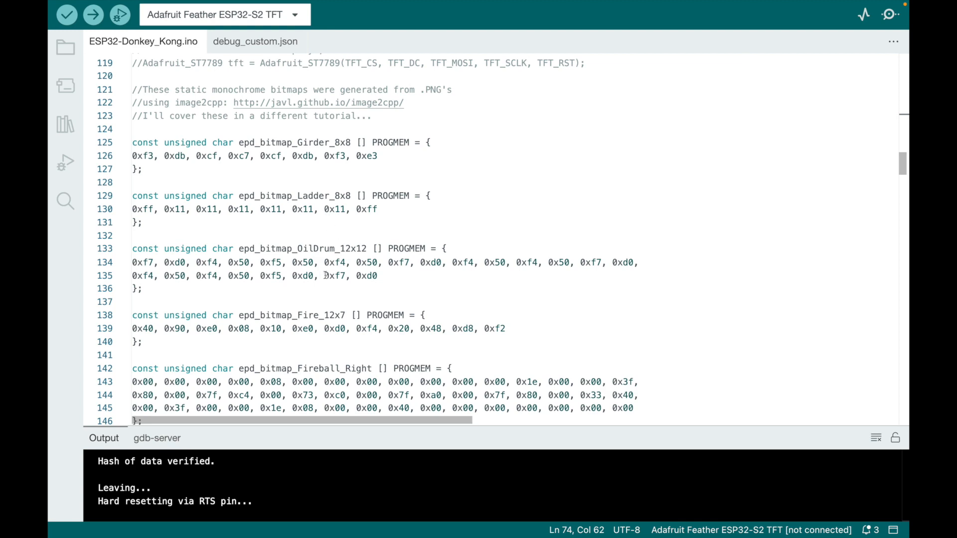
pyautogui.doubleClick(305, 368)
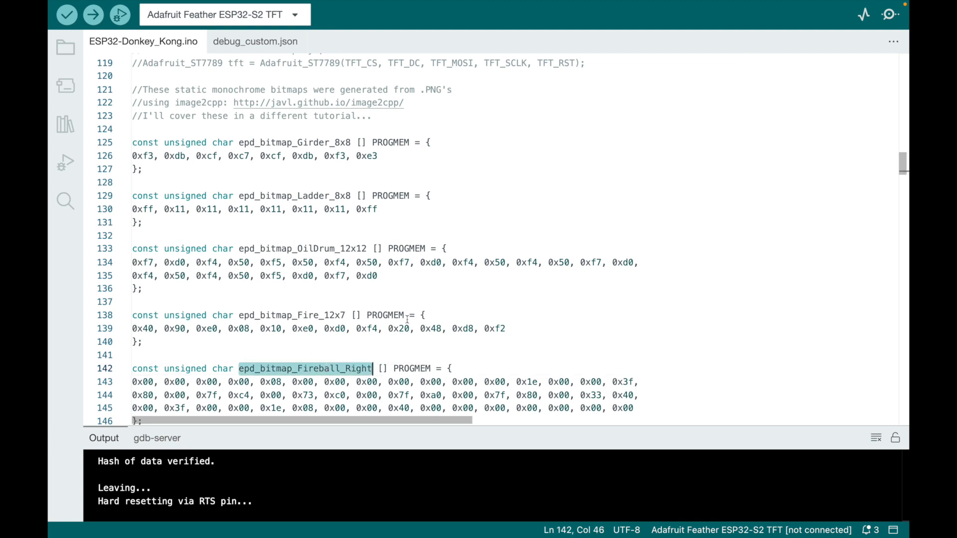
pyautogui.scroll(-3)
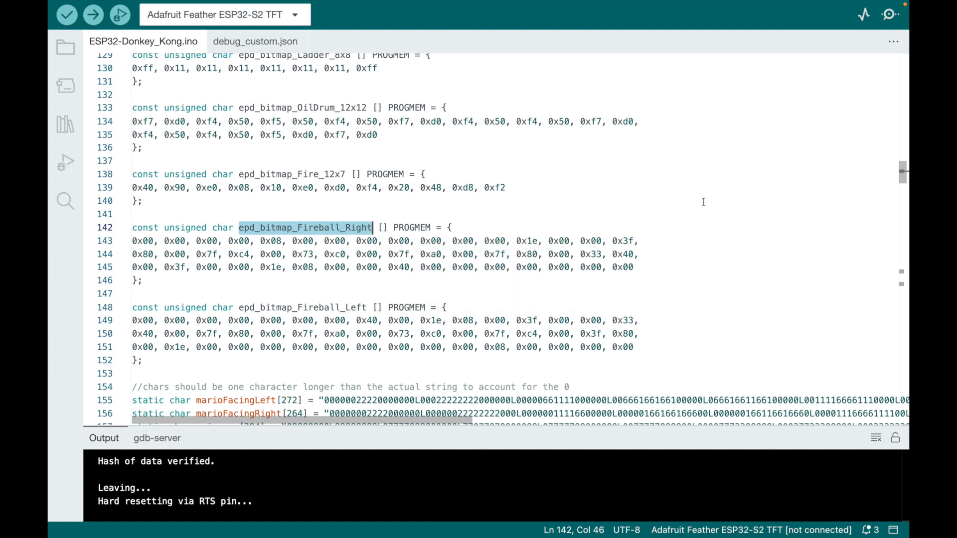
pyautogui.moveTo(648, 211)
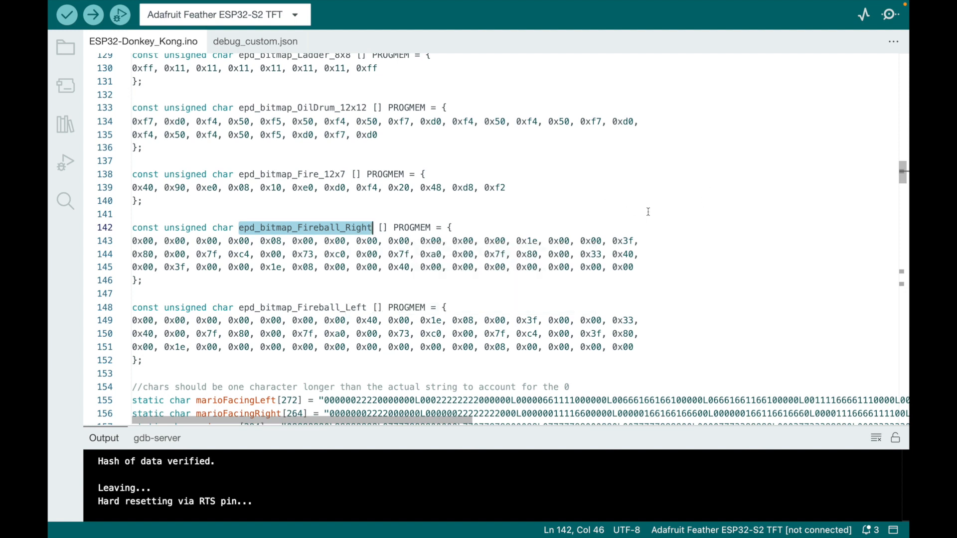
pyautogui.scroll(-3)
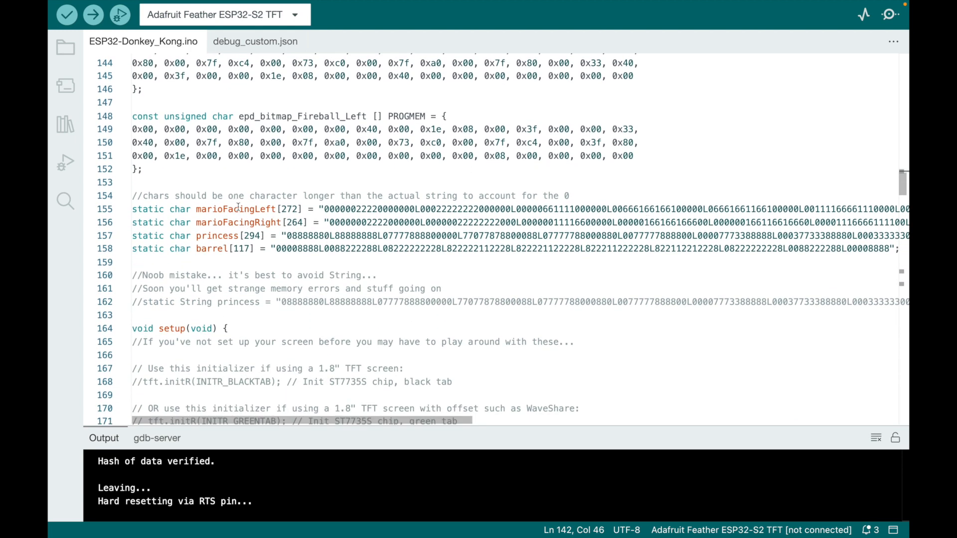
pyautogui.moveTo(212, 248)
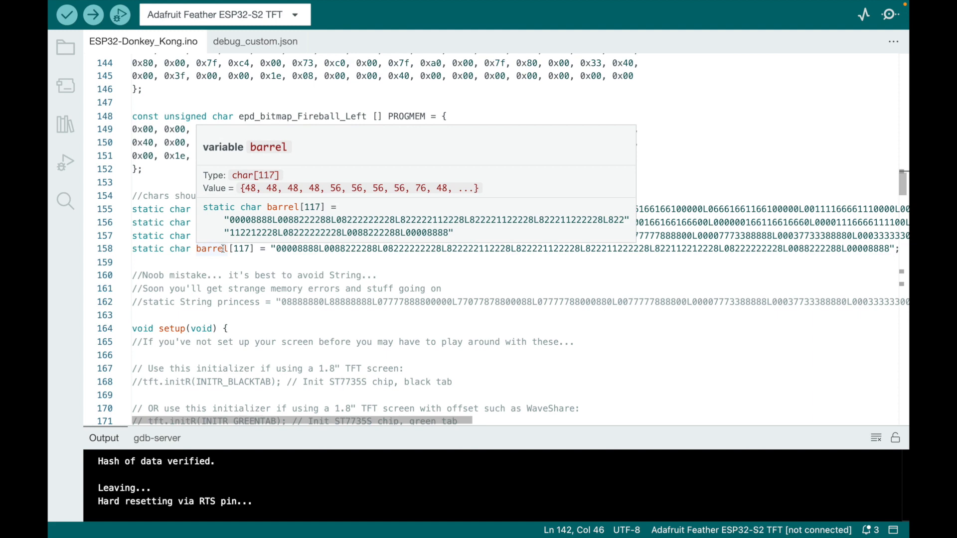
pyautogui.scroll(-3)
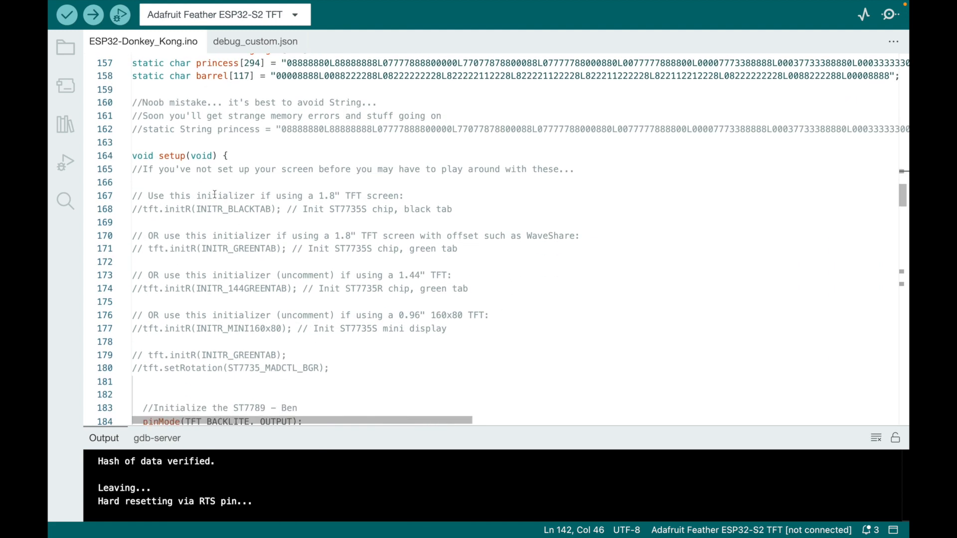
# Scroll to the end of setup(), showing setUpGirders, placeLadders, placeOilDrum and placeSprite calls
pyautogui.scroll(-3)
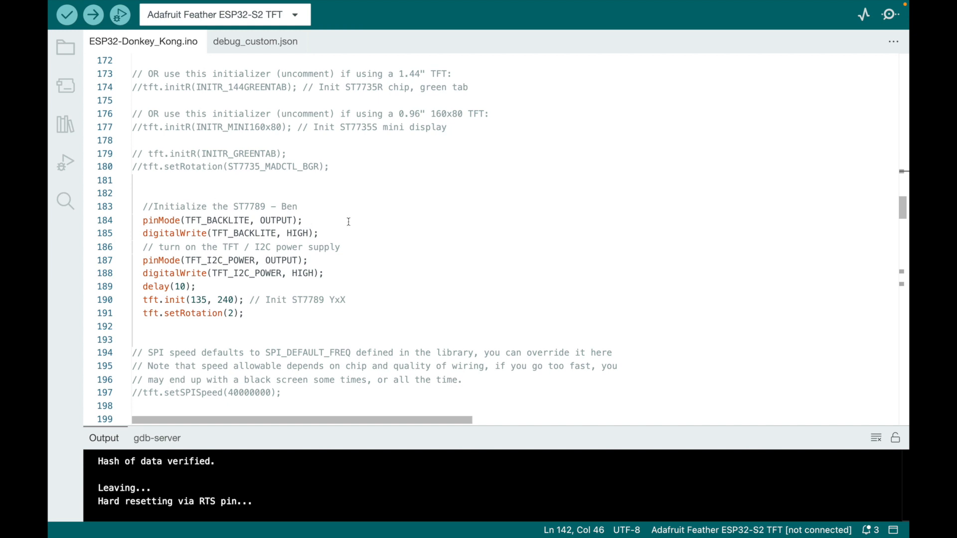
pyautogui.scroll(-3)
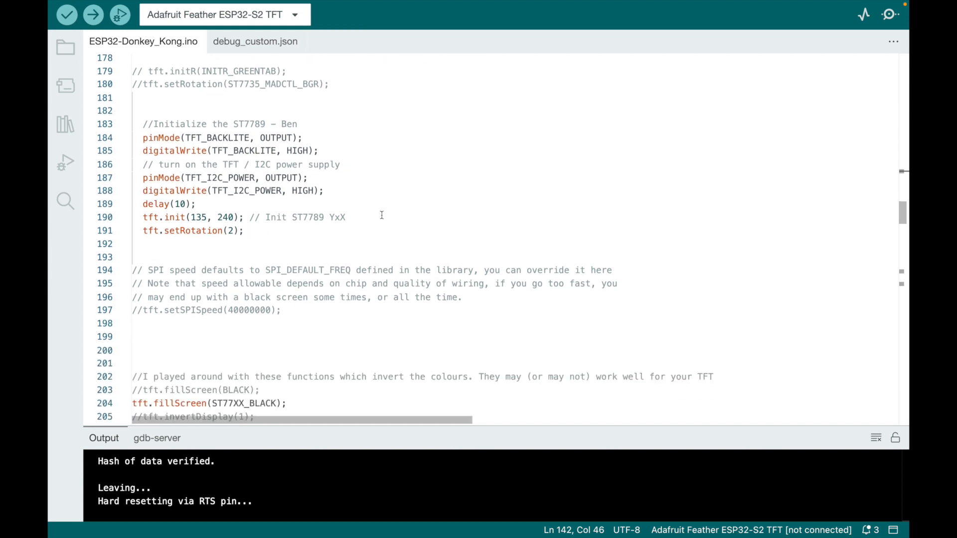
pyautogui.scroll(-3)
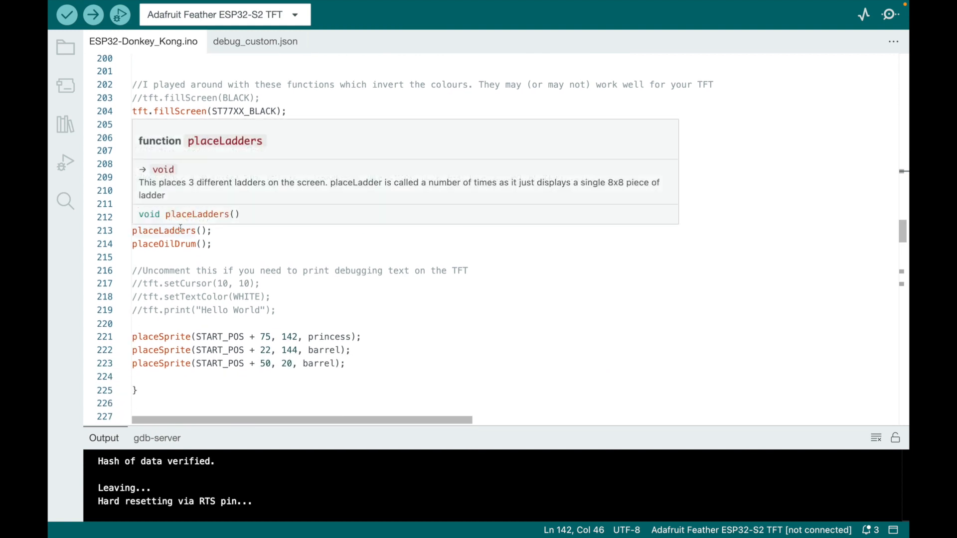
pyautogui.scroll(-3)
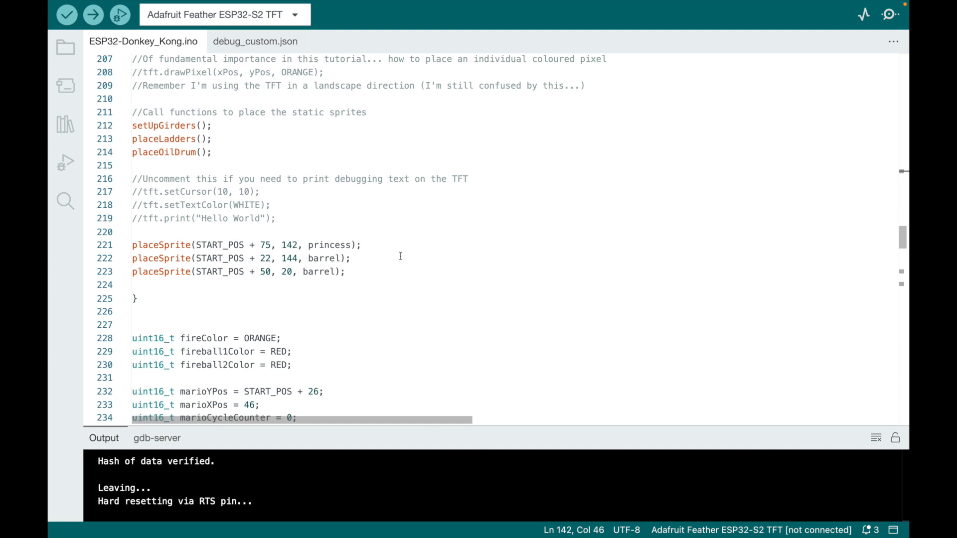
pyautogui.moveTo(317, 258)
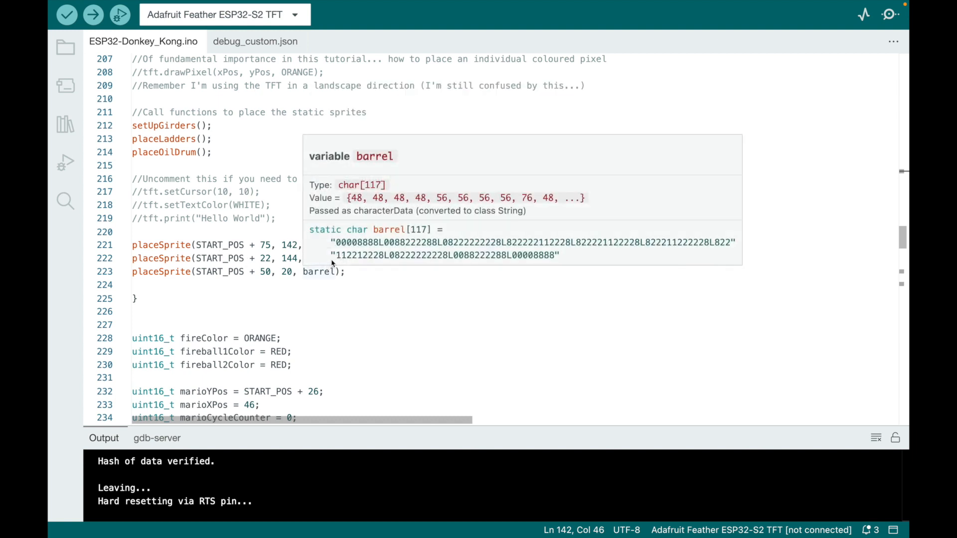
pyautogui.moveTo(502, 263)
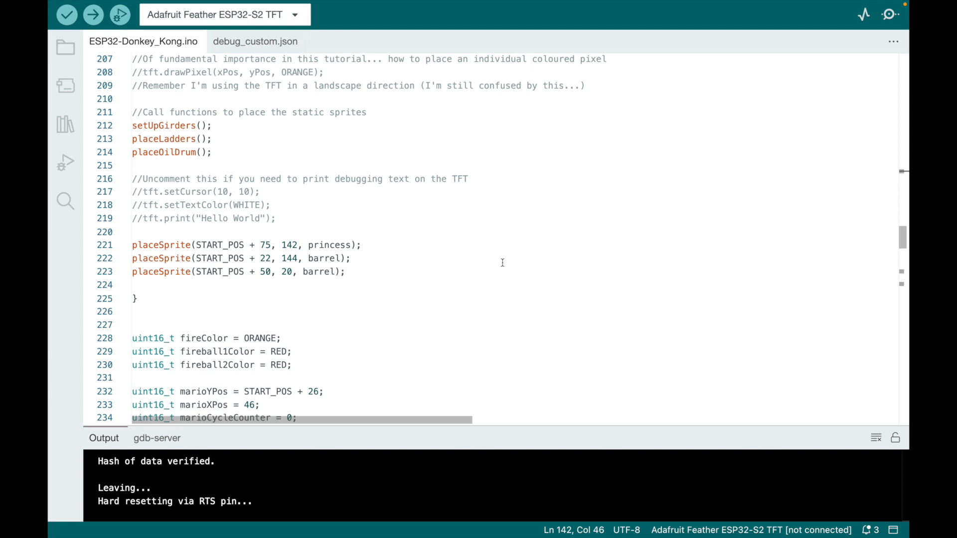
# Scroll through loop()'s fireball, Mario and delay(50) code to the placeSprite definition
pyautogui.scroll(-3)
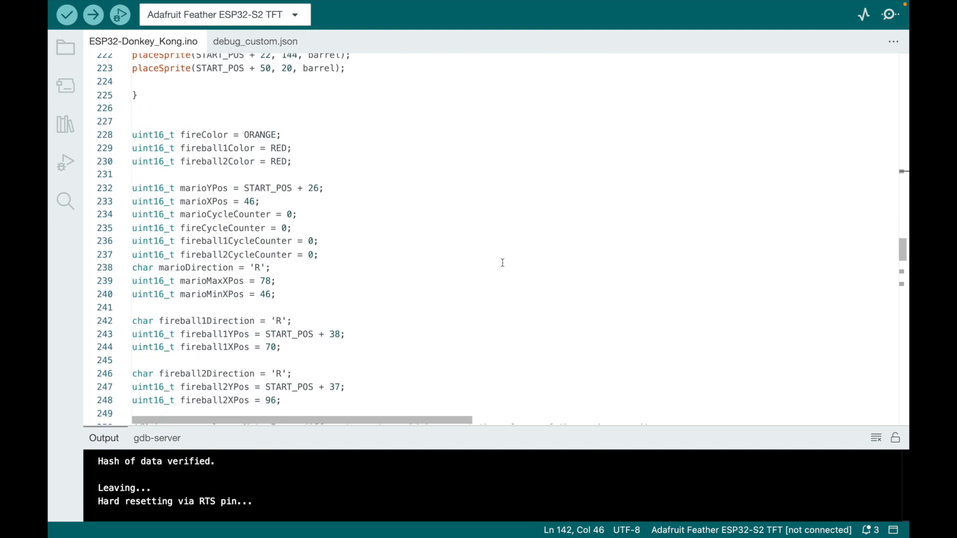
pyautogui.scroll(-3)
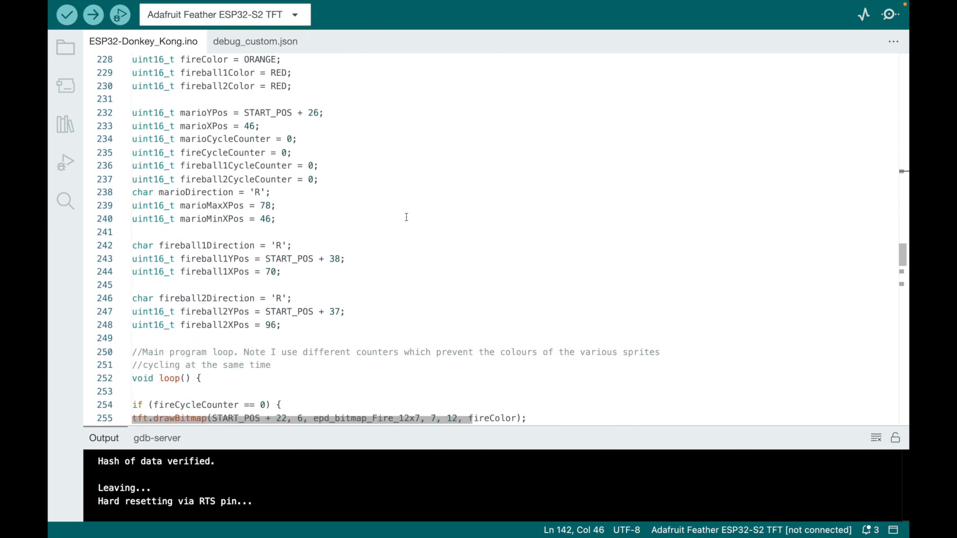
pyautogui.scroll(-3)
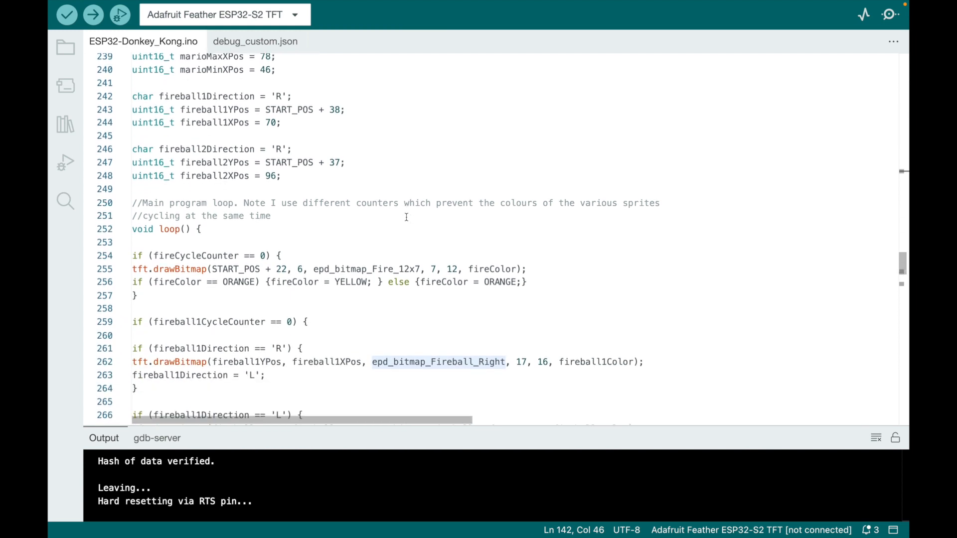
pyautogui.scroll(-3)
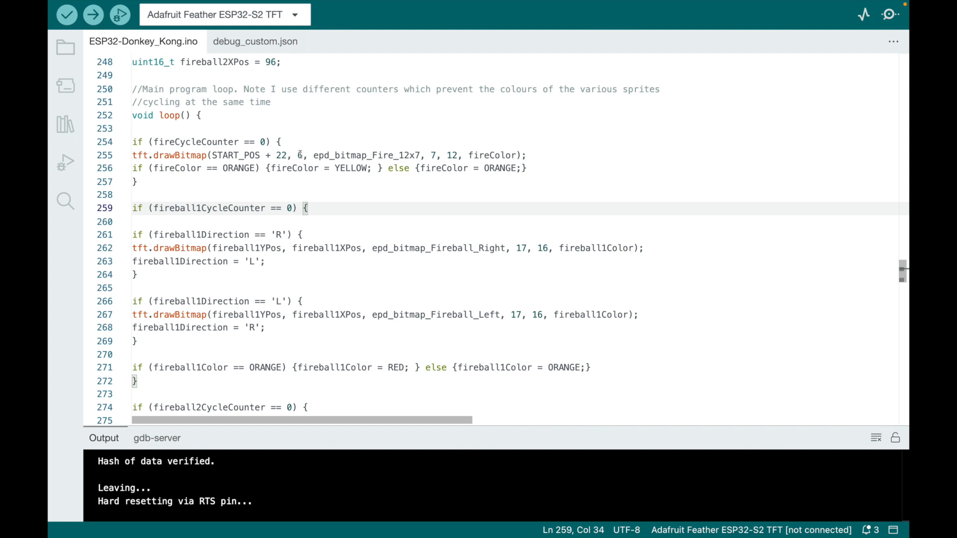
pyautogui.scroll(-3)
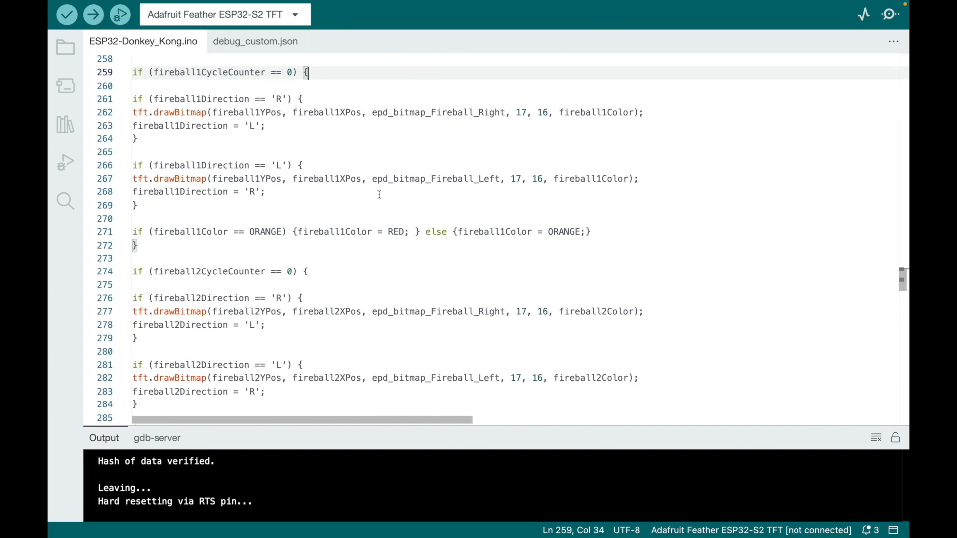
pyautogui.scroll(-3)
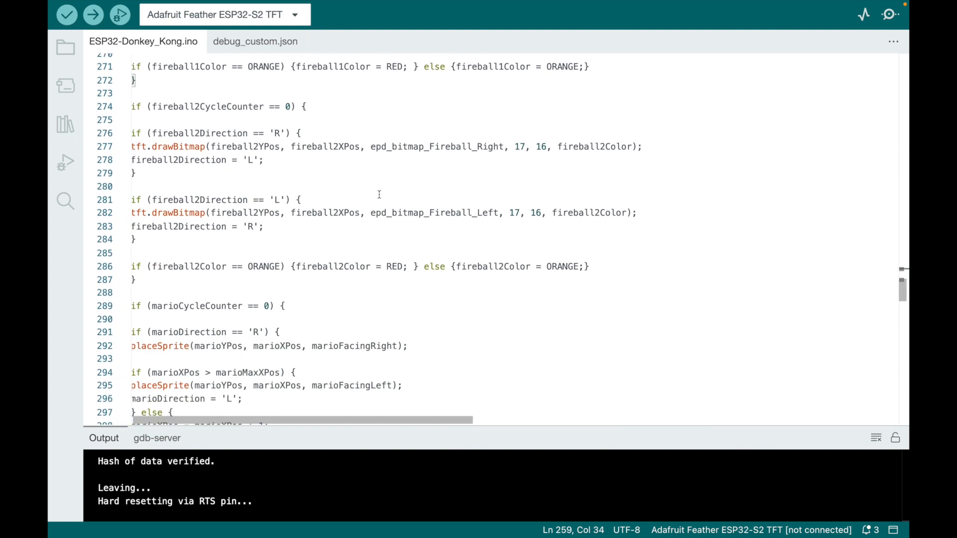
pyautogui.scroll(-3)
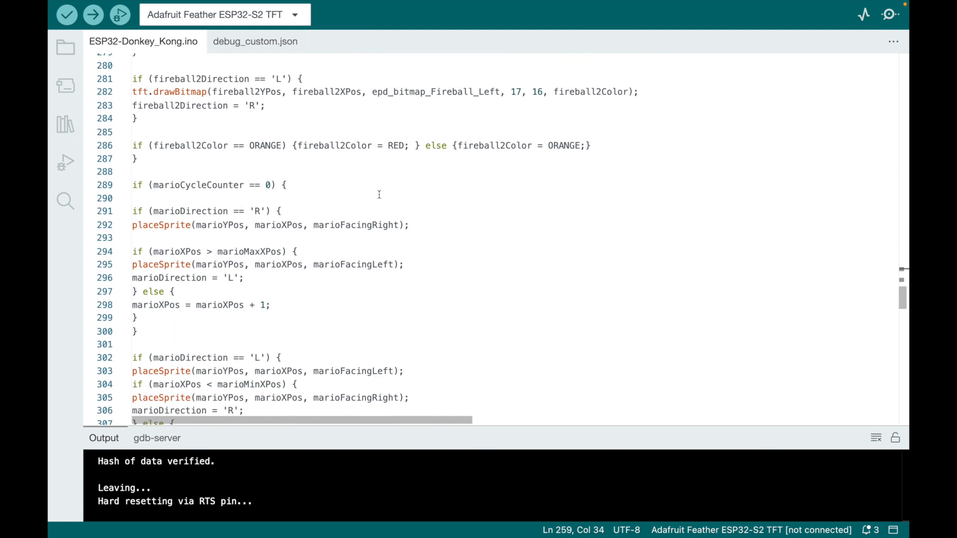
pyautogui.moveTo(353, 215)
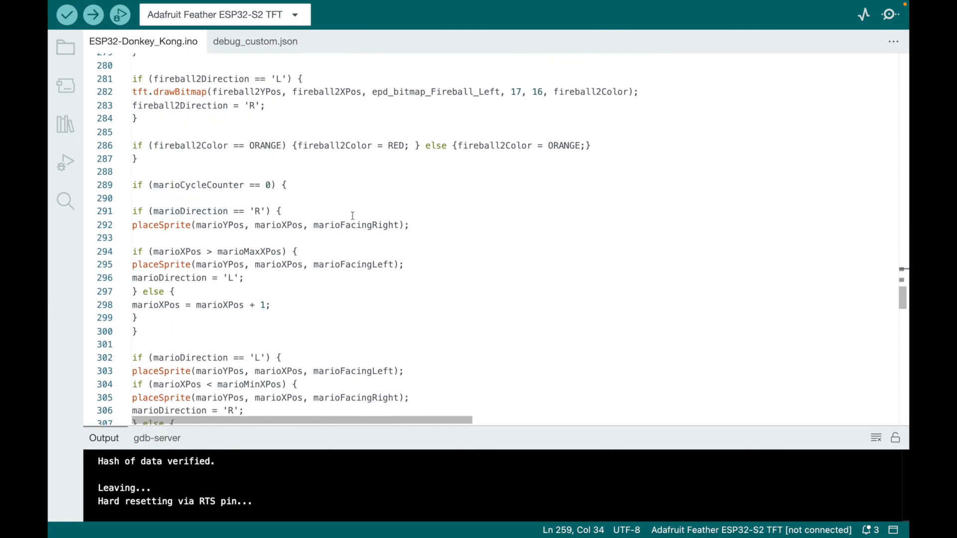
pyautogui.scroll(-3)
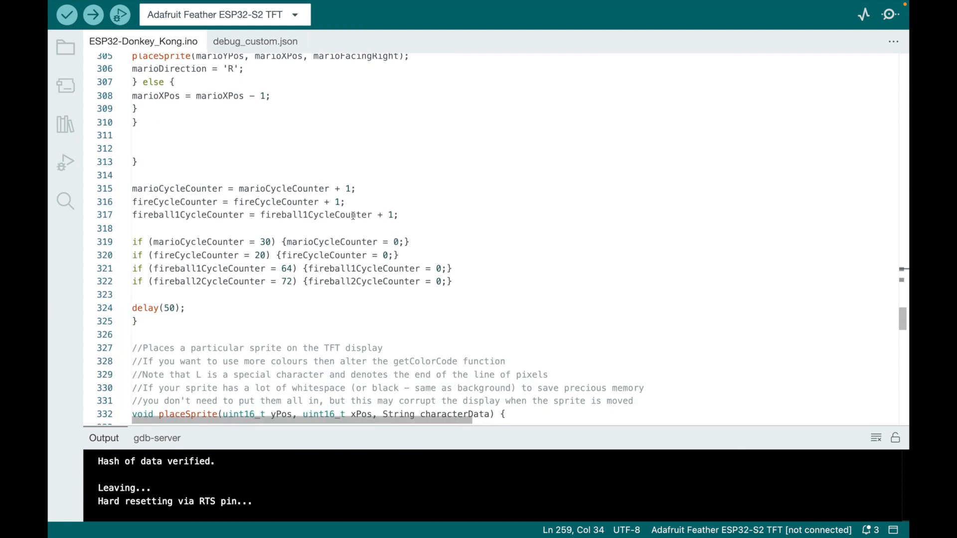
pyautogui.scroll(-3)
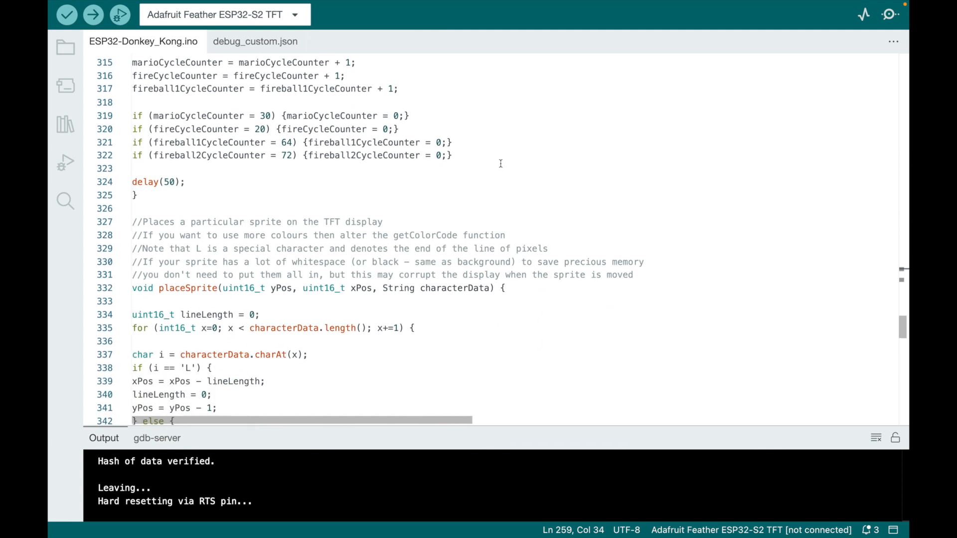
pyautogui.scroll(-3)
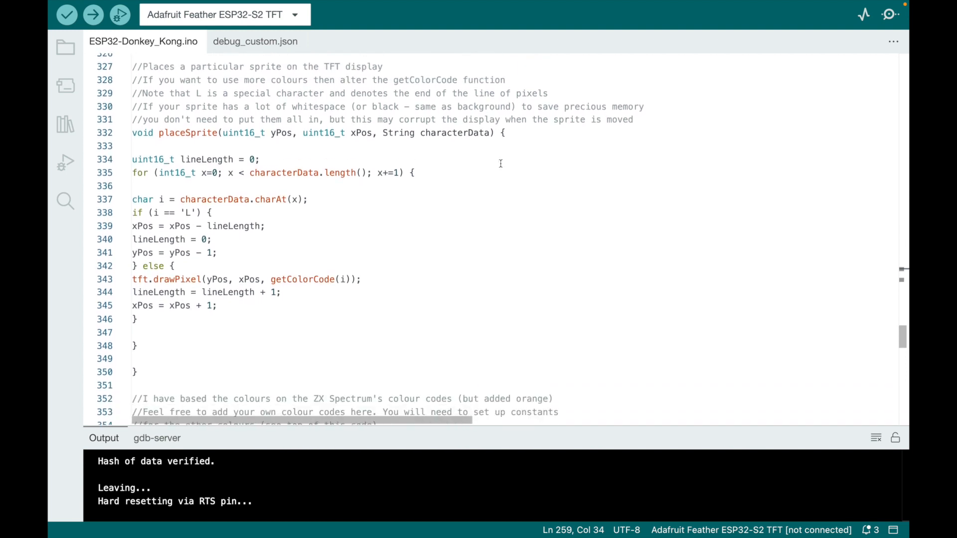
# Scroll past getColorCode, placeOilDrum, placeLadders and placeLadder to setUpGirders()
pyautogui.scroll(-3)
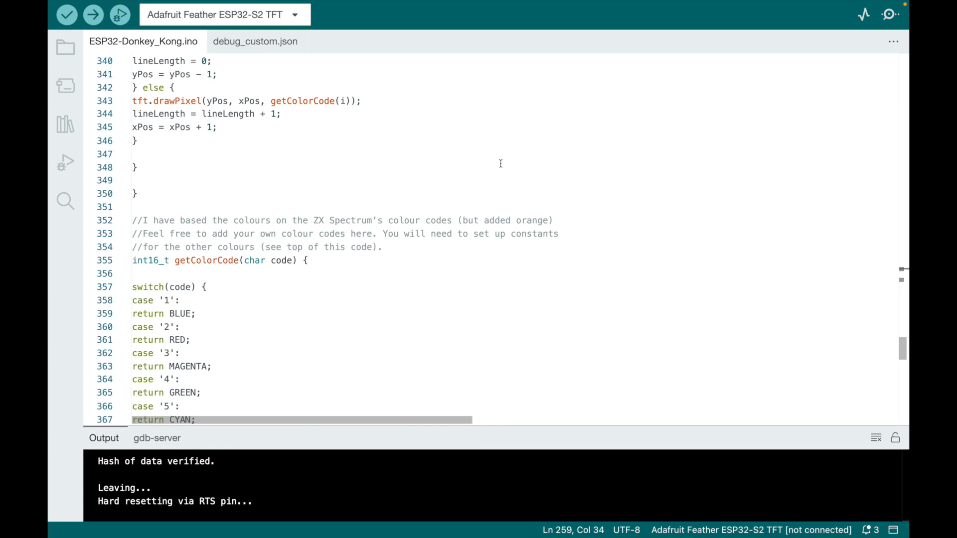
pyautogui.scroll(-3)
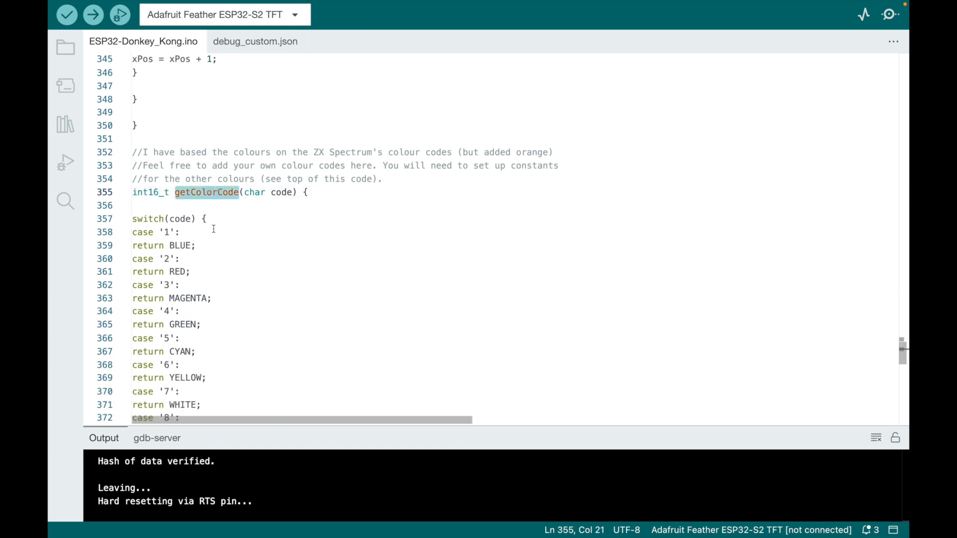
pyautogui.scroll(-3)
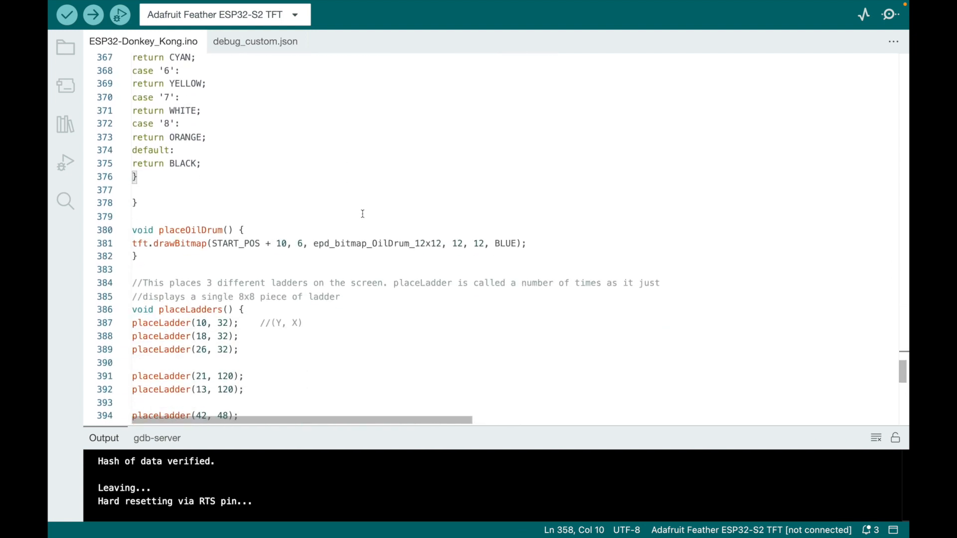
pyautogui.scroll(-3)
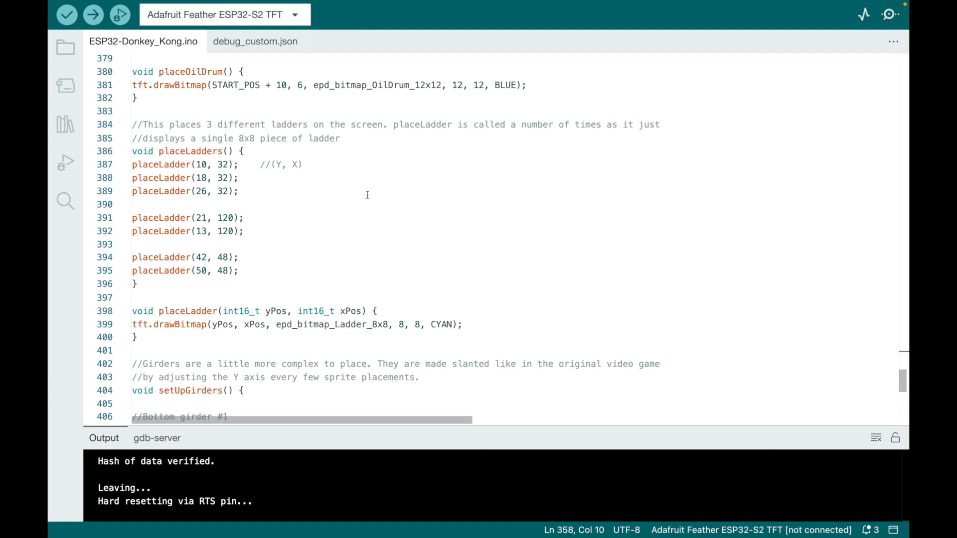
pyautogui.scroll(-3)
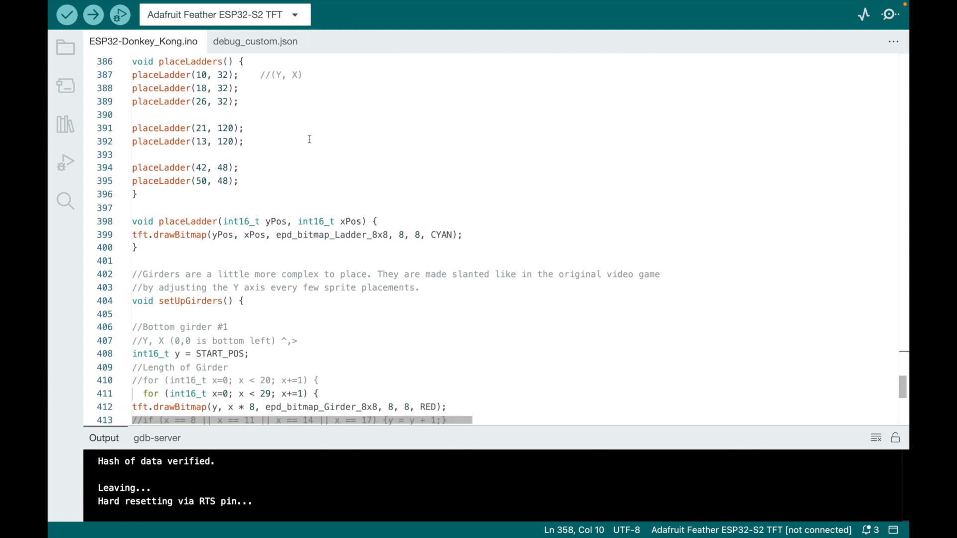
# Scroll through setUpGirders()'s four slanted girder loops down to the princess platform
pyautogui.scroll(-3)
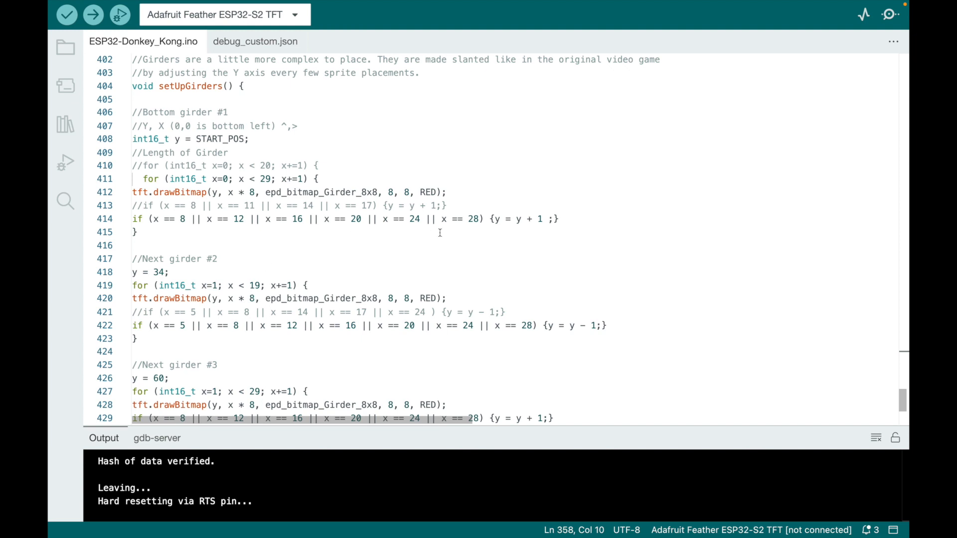
pyautogui.scroll(-3)
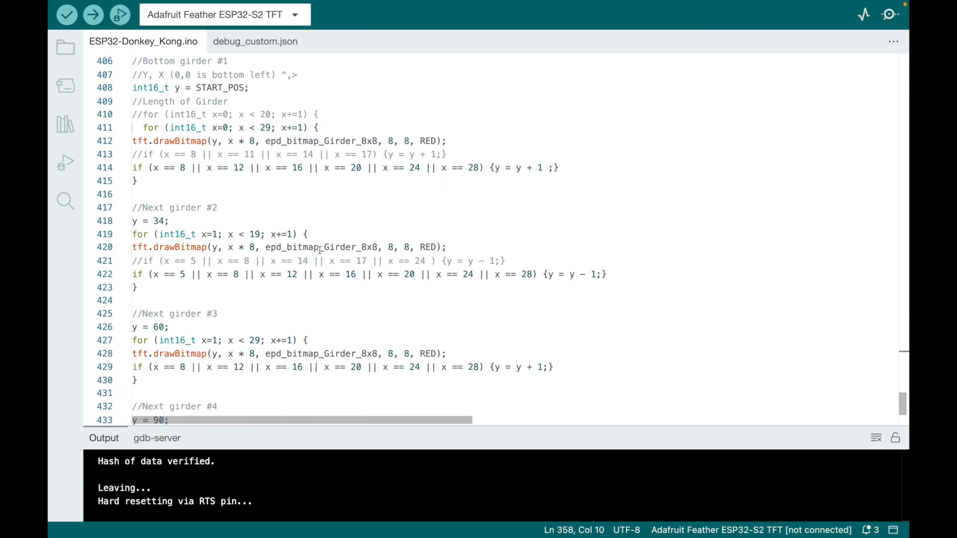
pyautogui.scroll(-3)
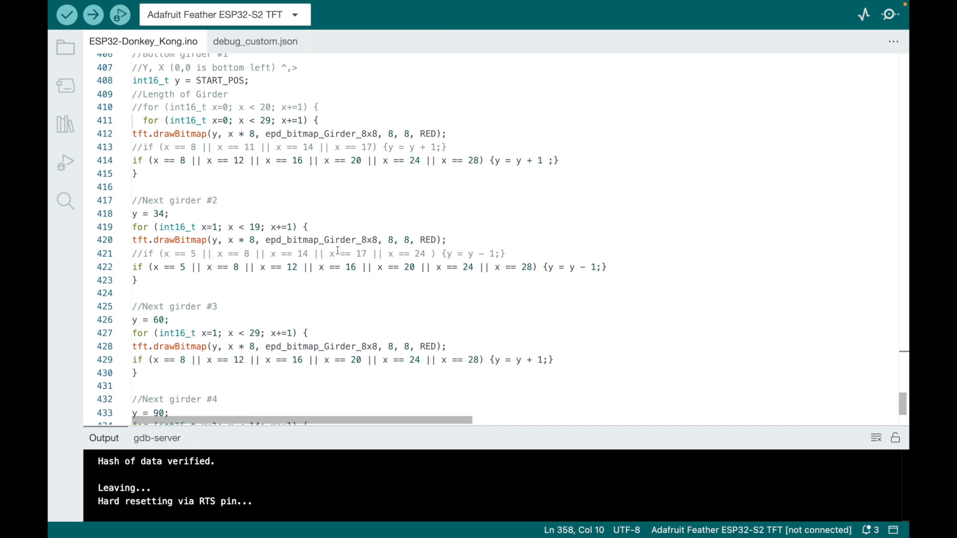
pyautogui.moveTo(360, 269)
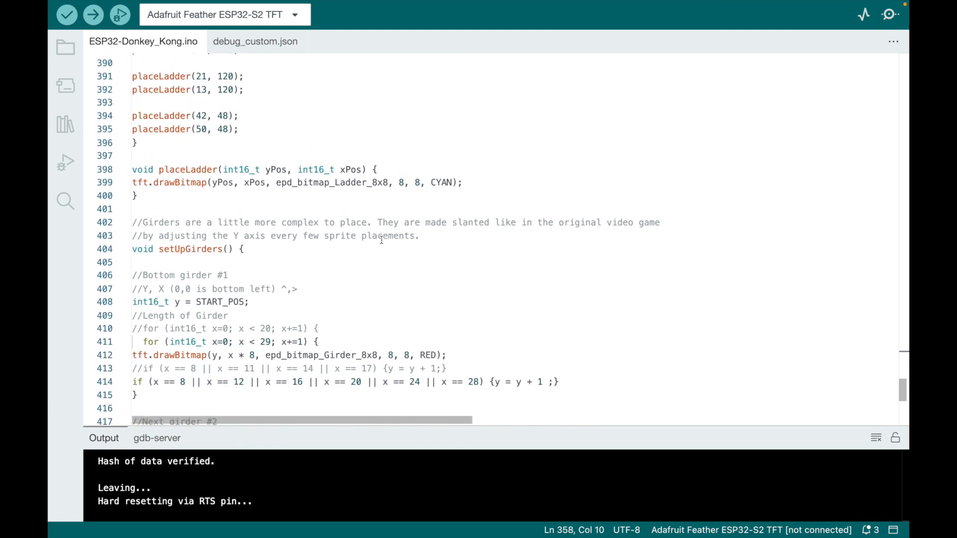
pyautogui.scroll(-3)
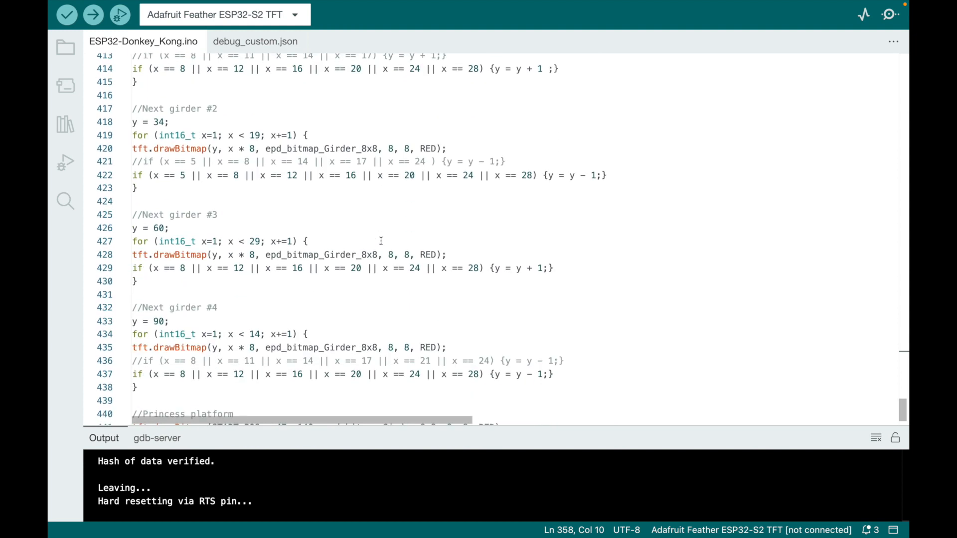
pyautogui.scroll(-3)
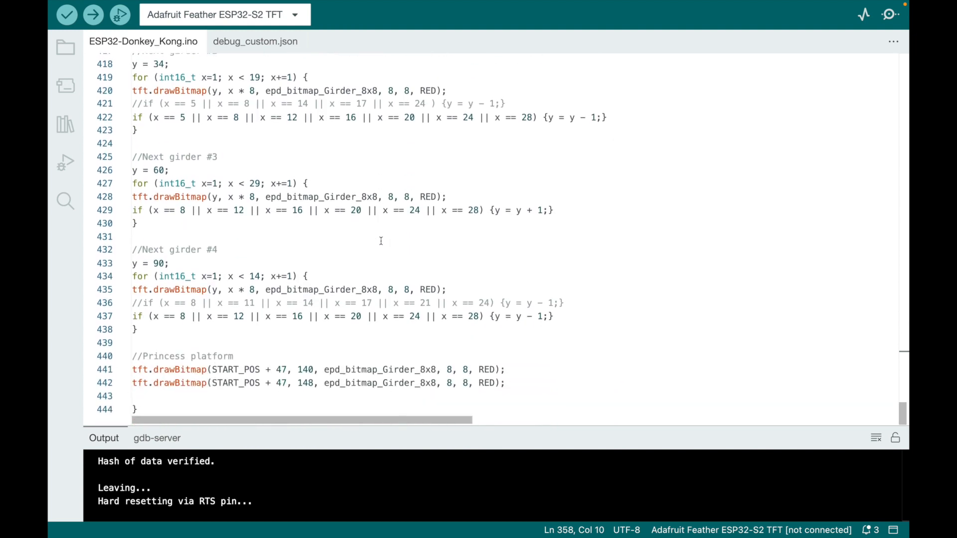
pyautogui.moveTo(179, 369)
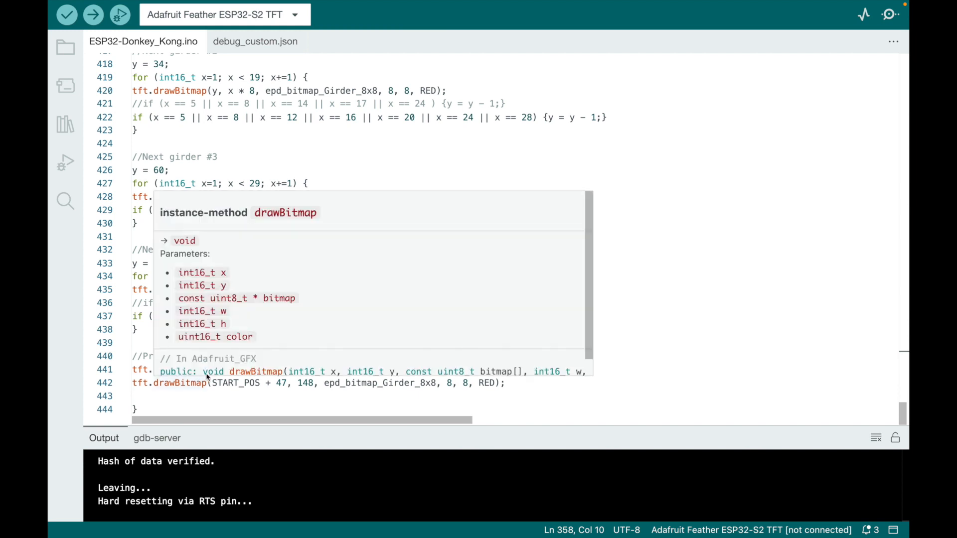